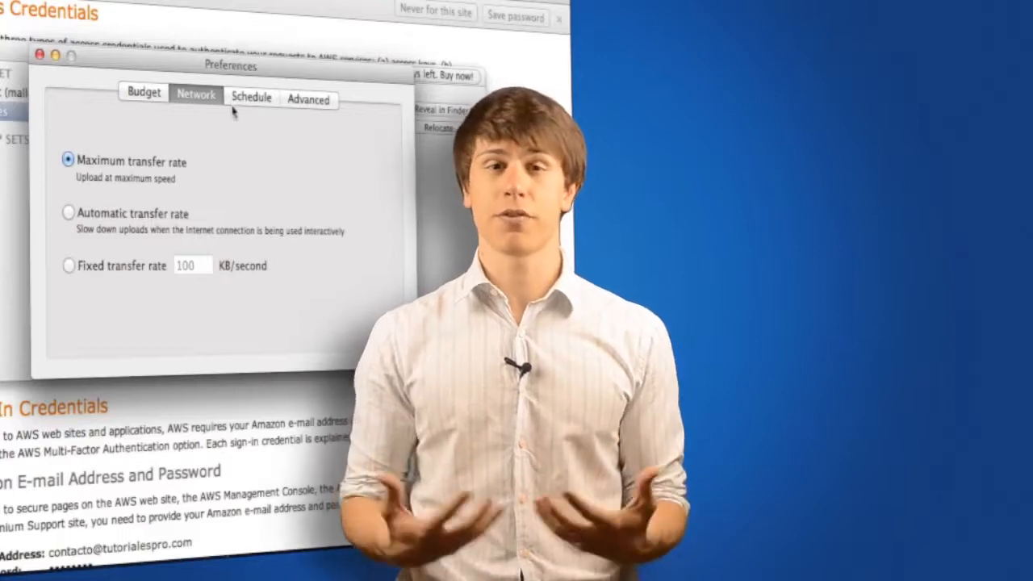
Download the Arq free trial as Arq.zip from haystacksoftware.com/arq and open the archive
{"action": "left_click", "coordinate": [250, 97]}
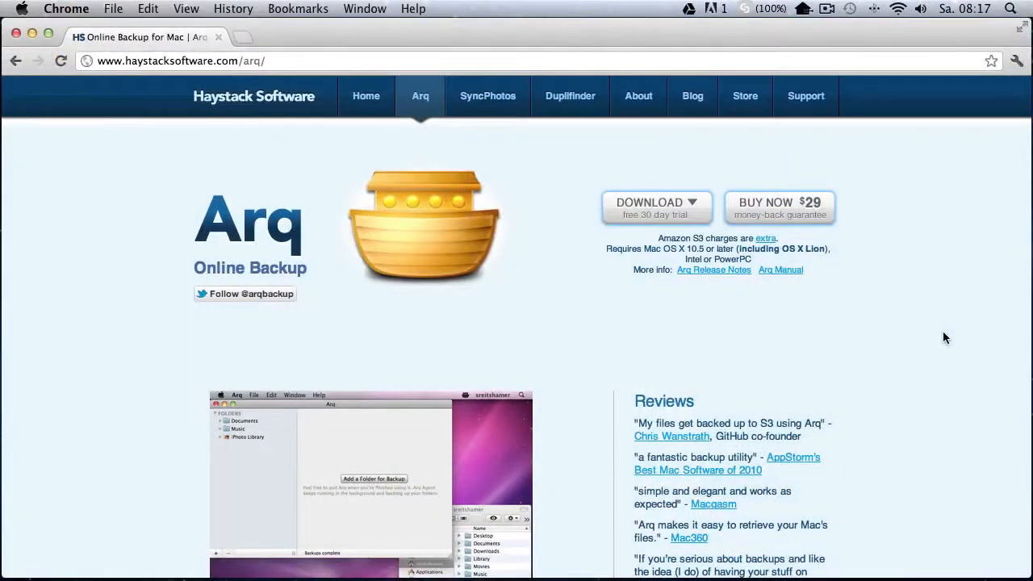
{"action": "mouse_move", "coordinate": [943, 338]}
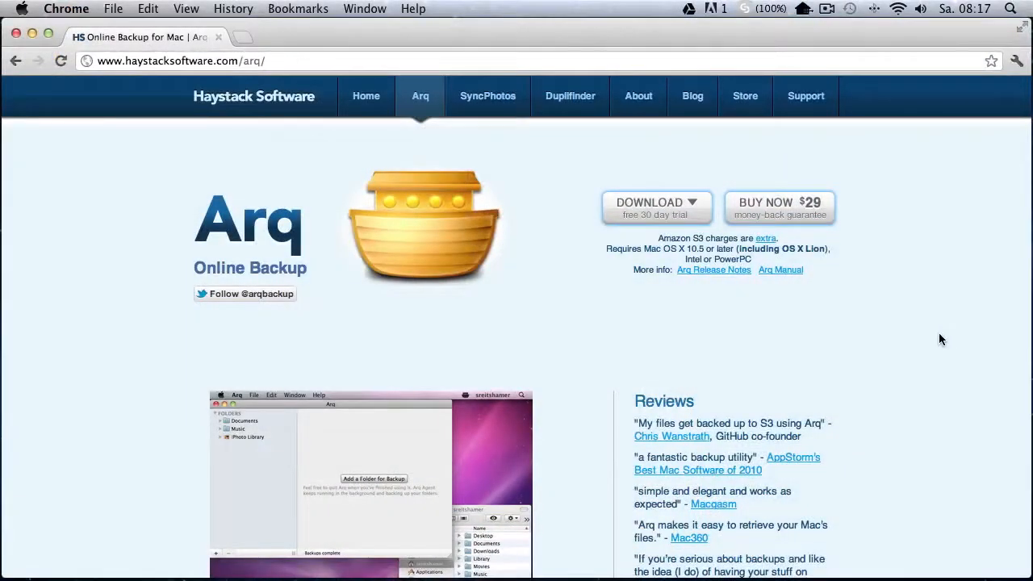
{"action": "mouse_move", "coordinate": [620, 375]}
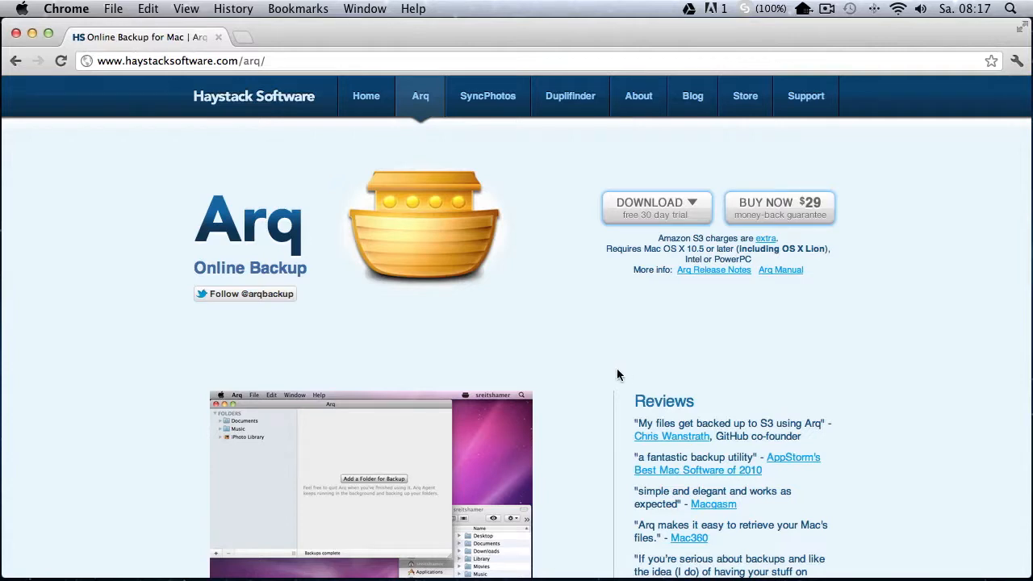
{"action": "mouse_move", "coordinate": [623, 374]}
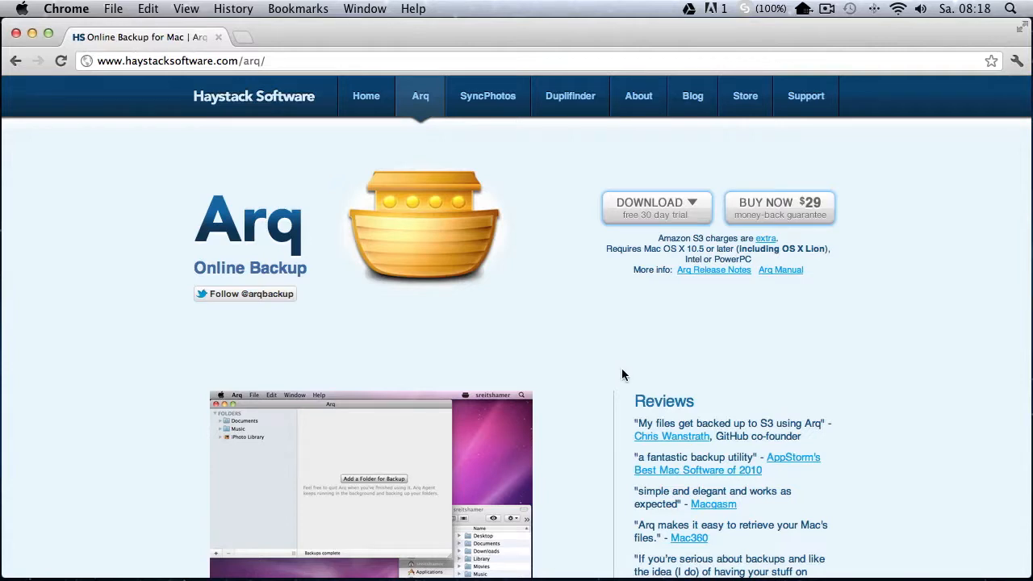
{"action": "mouse_move", "coordinate": [623, 375]}
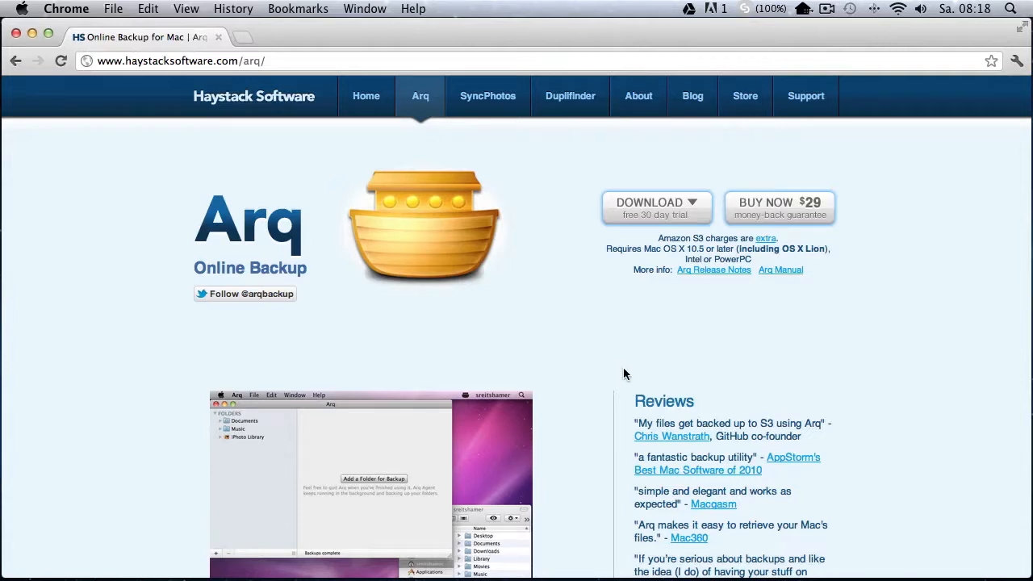
{"action": "left_click", "coordinate": [656, 208]}
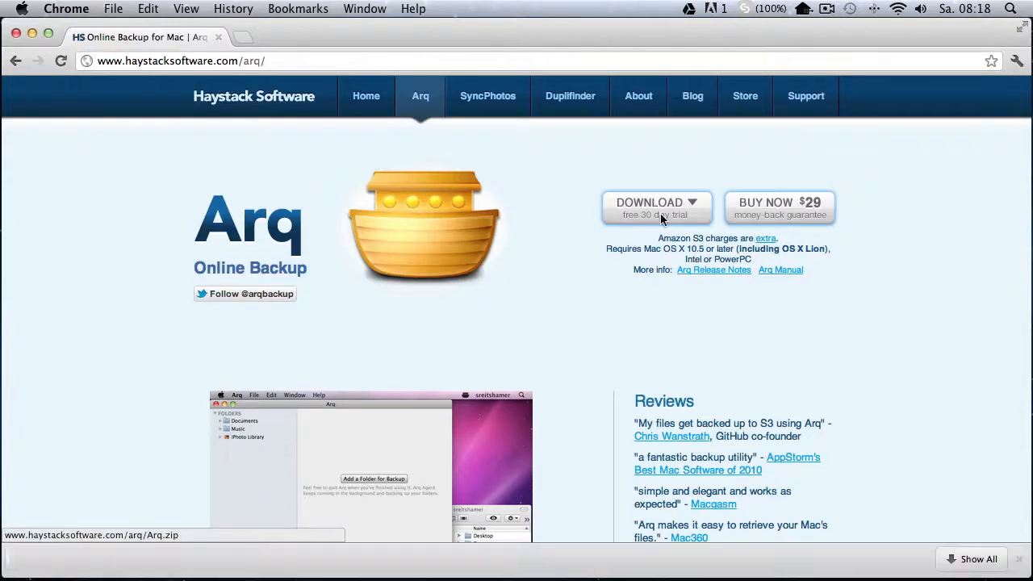
{"action": "left_click", "coordinate": [656, 206]}
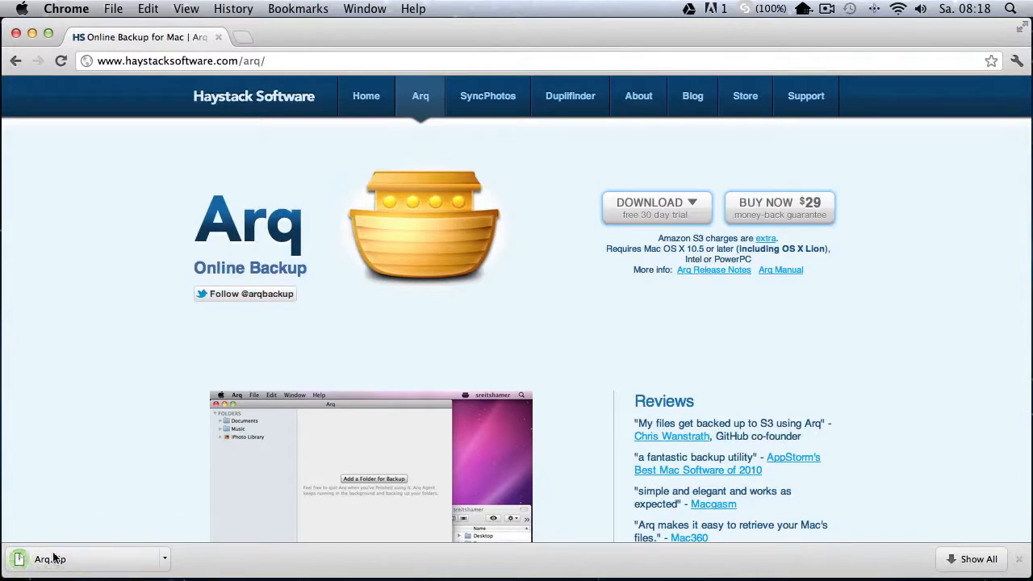
{"action": "left_click", "coordinate": [48, 558]}
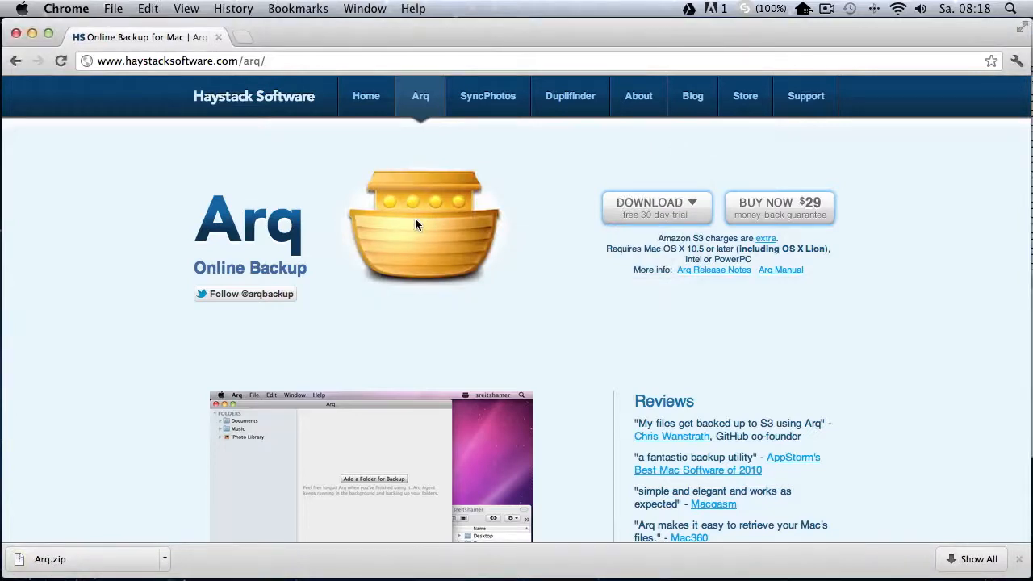
{"action": "mouse_move", "coordinate": [403, 223]}
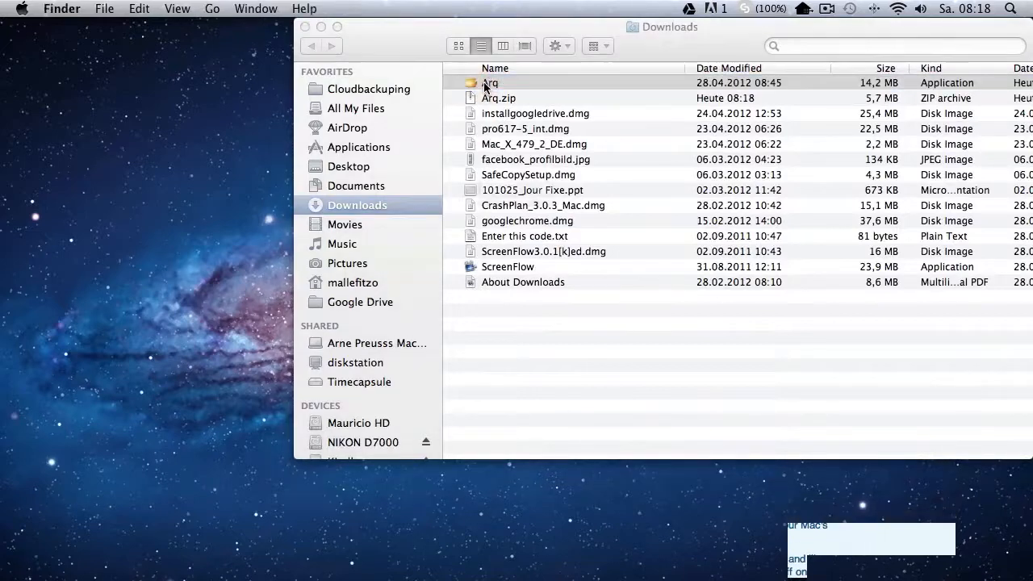
Launch the unpacked Arq application from the Downloads folder
{"action": "double_click", "coordinate": [491, 82]}
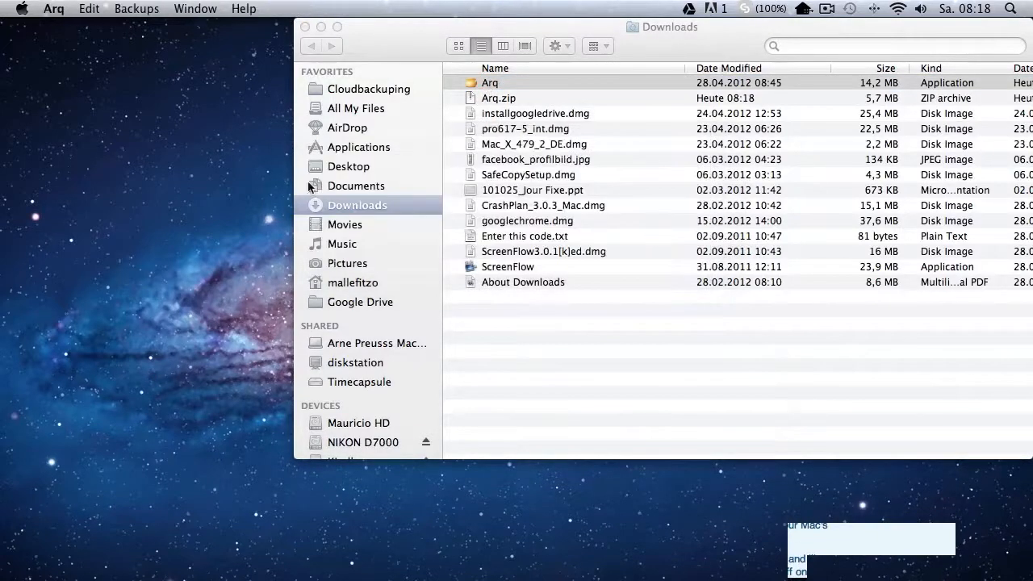
{"action": "double_click", "coordinate": [491, 82]}
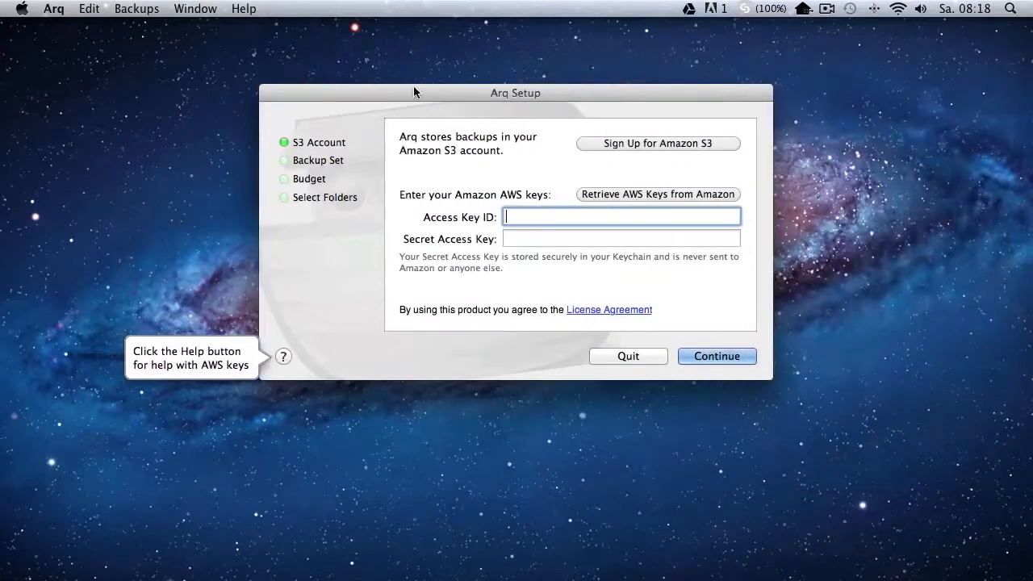
{"action": "mouse_move", "coordinate": [455, 165]}
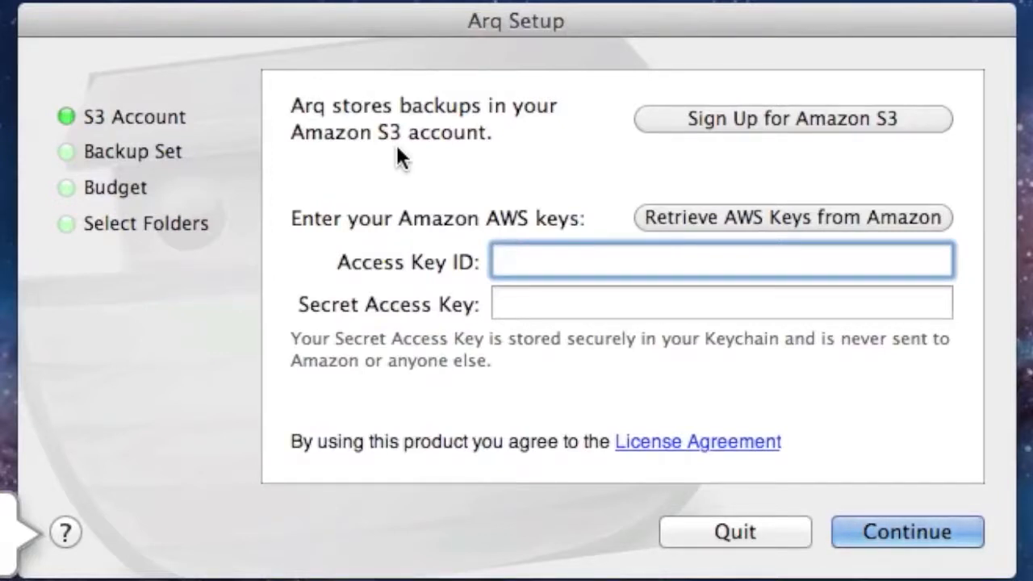
{"action": "mouse_move", "coordinate": [910, 39]}
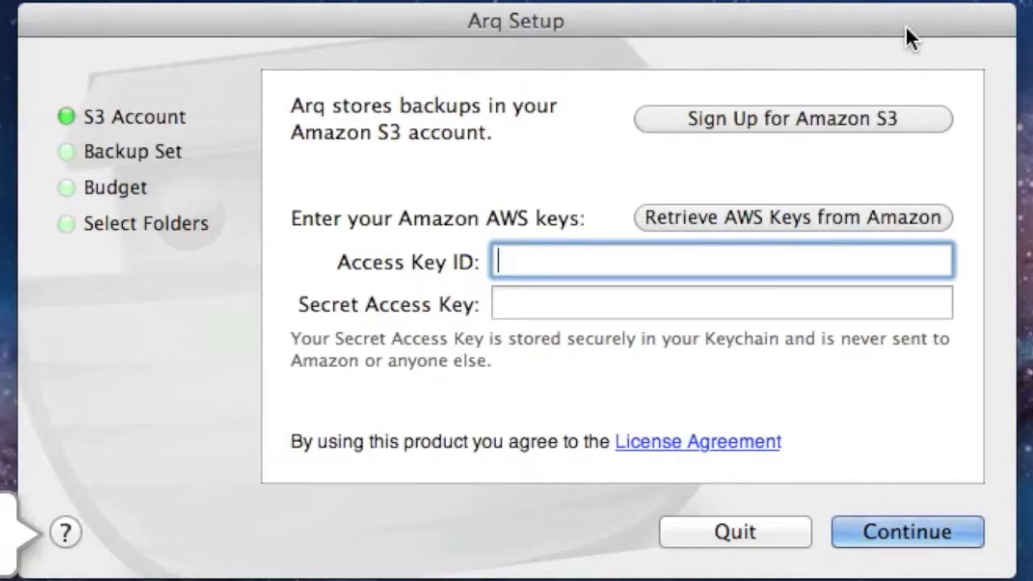
{"action": "mouse_move", "coordinate": [790, 224]}
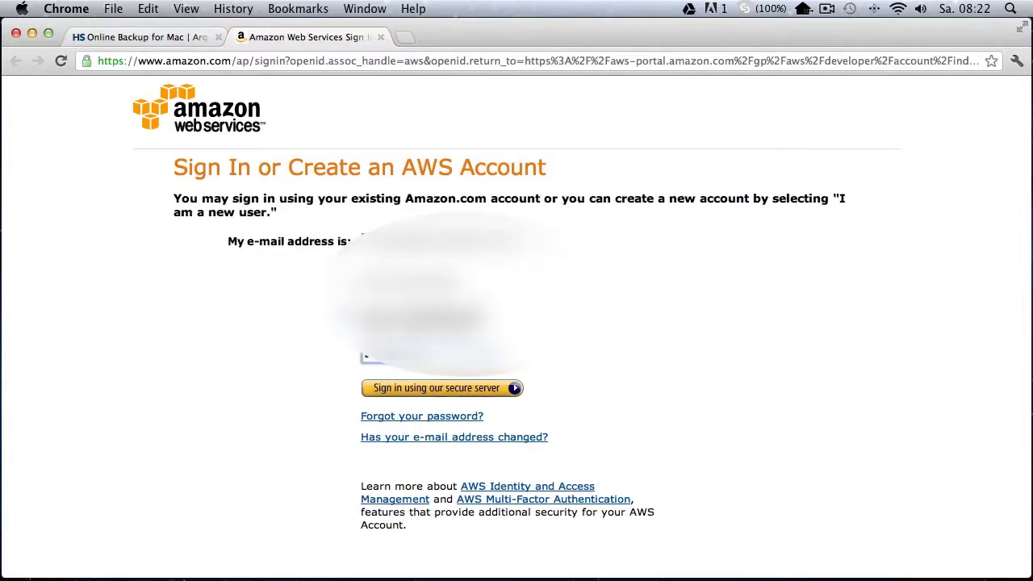
Sign in to AWS and jump to the Access Credentials section of Security Credentials
{"action": "left_click", "coordinate": [436, 387]}
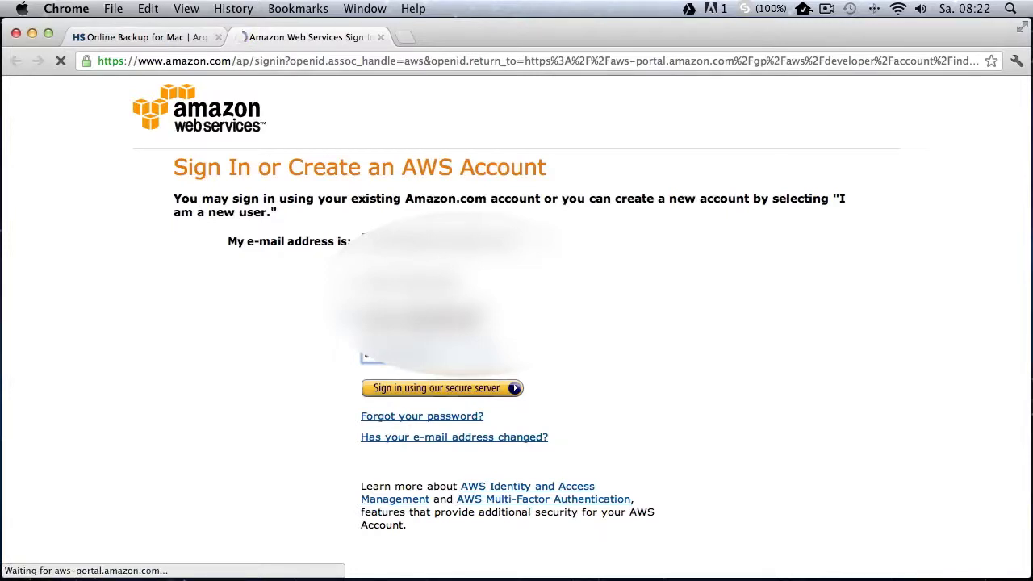
{"action": "left_click", "coordinate": [436, 387]}
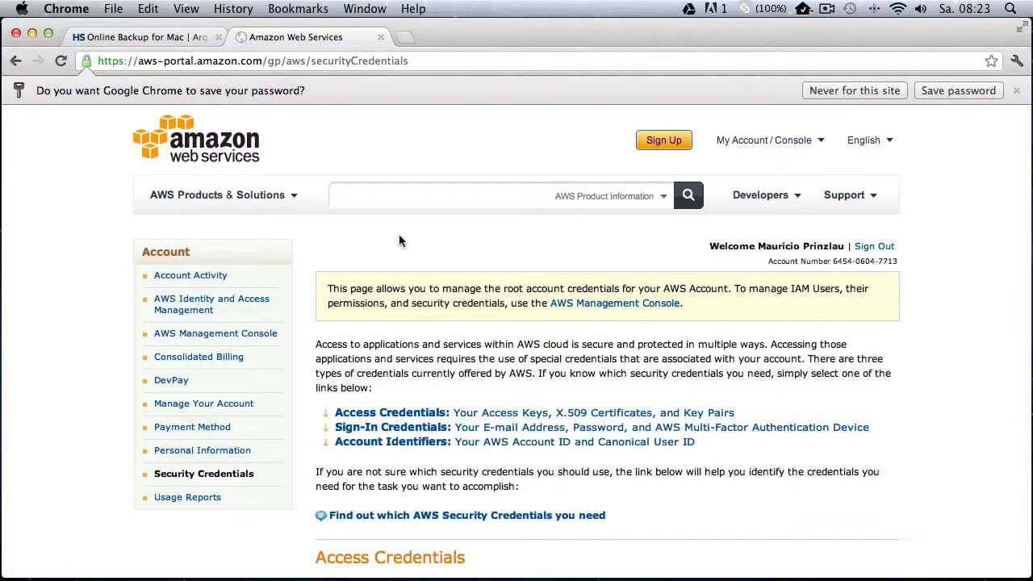
{"action": "mouse_move", "coordinate": [433, 245]}
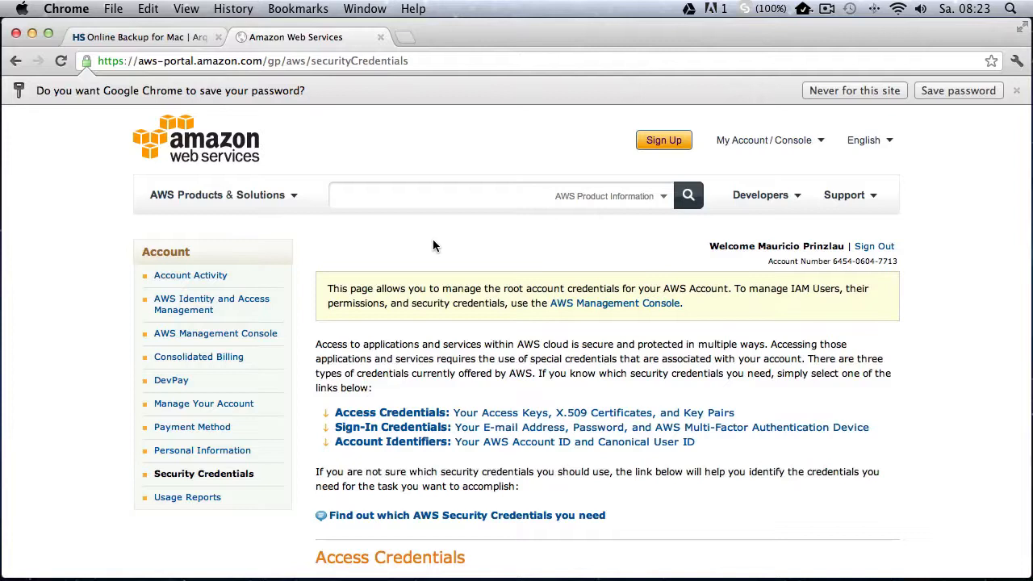
{"action": "mouse_move", "coordinate": [558, 304]}
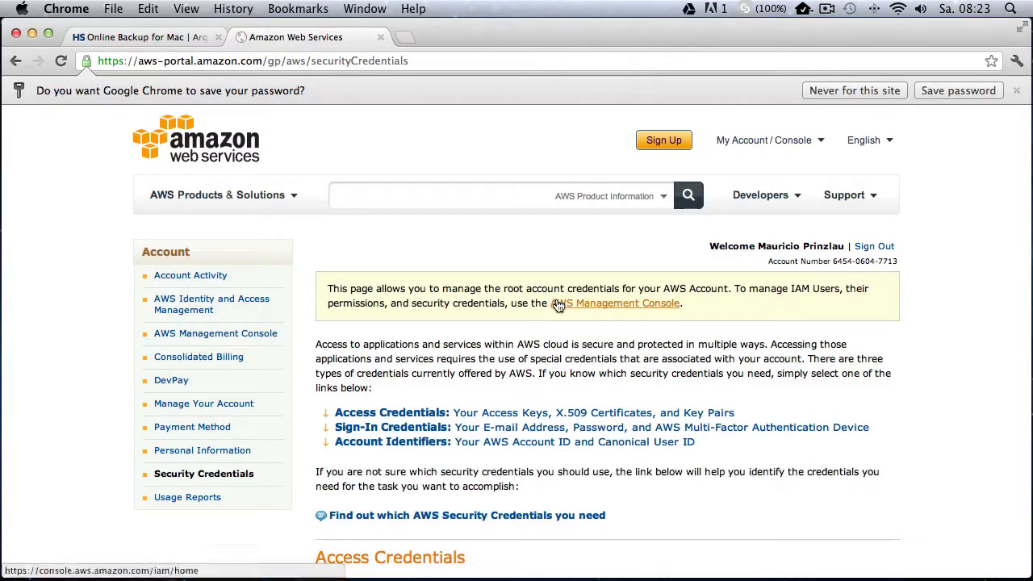
{"action": "mouse_move", "coordinate": [410, 412]}
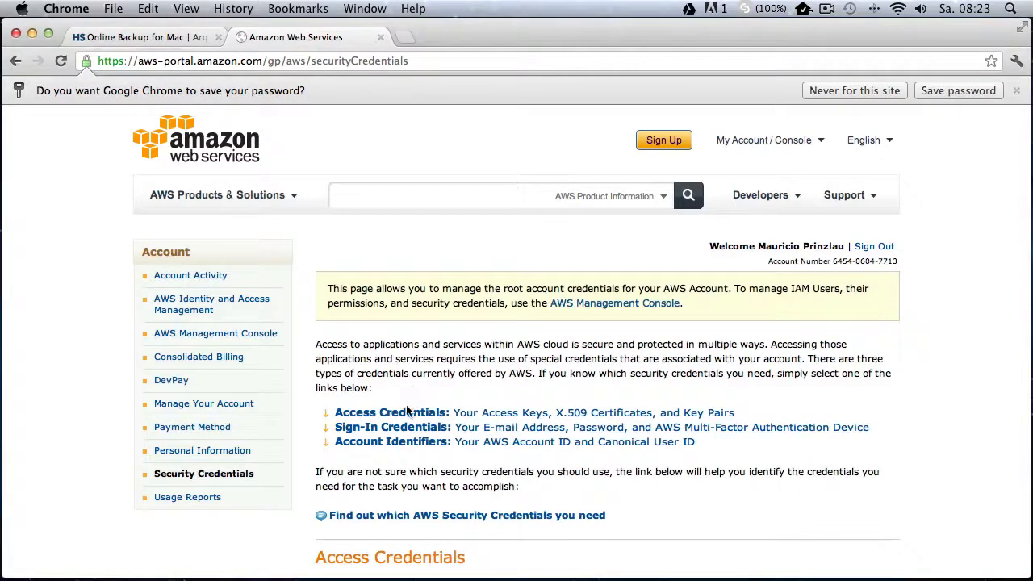
{"action": "left_click", "coordinate": [390, 413]}
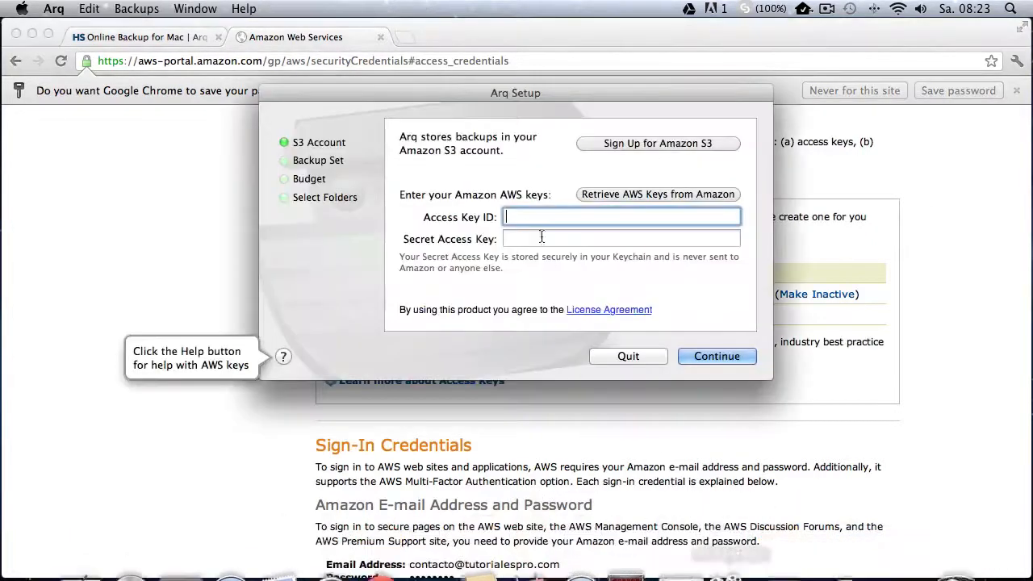
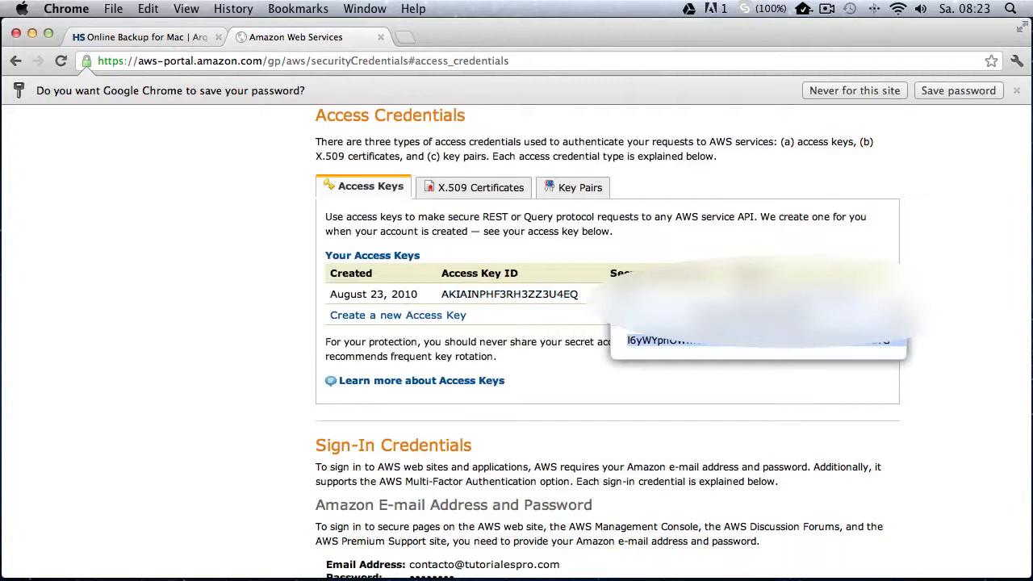
{"action": "mouse_move", "coordinate": [781, 540]}
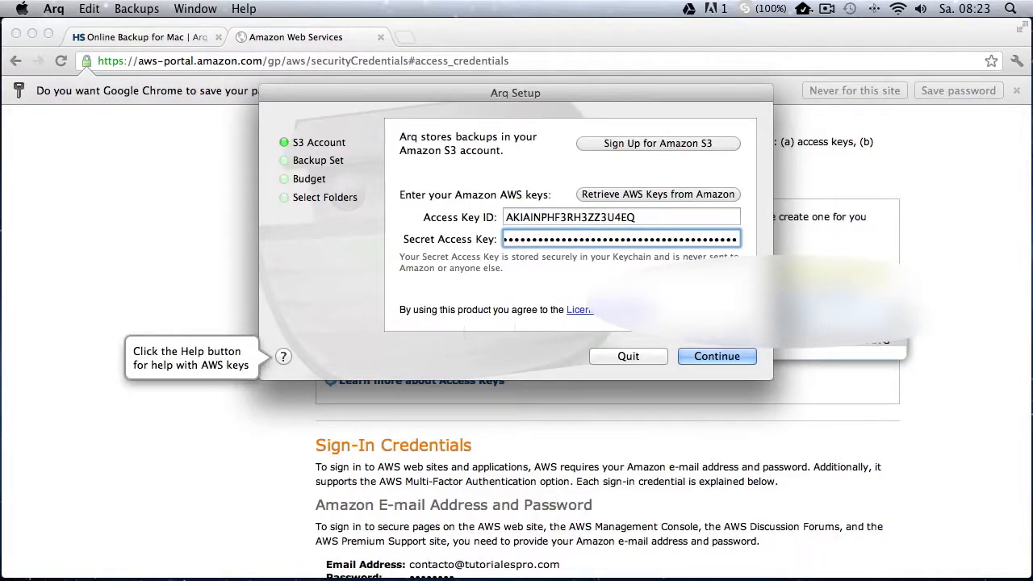
{"action": "left_click", "coordinate": [717, 357]}
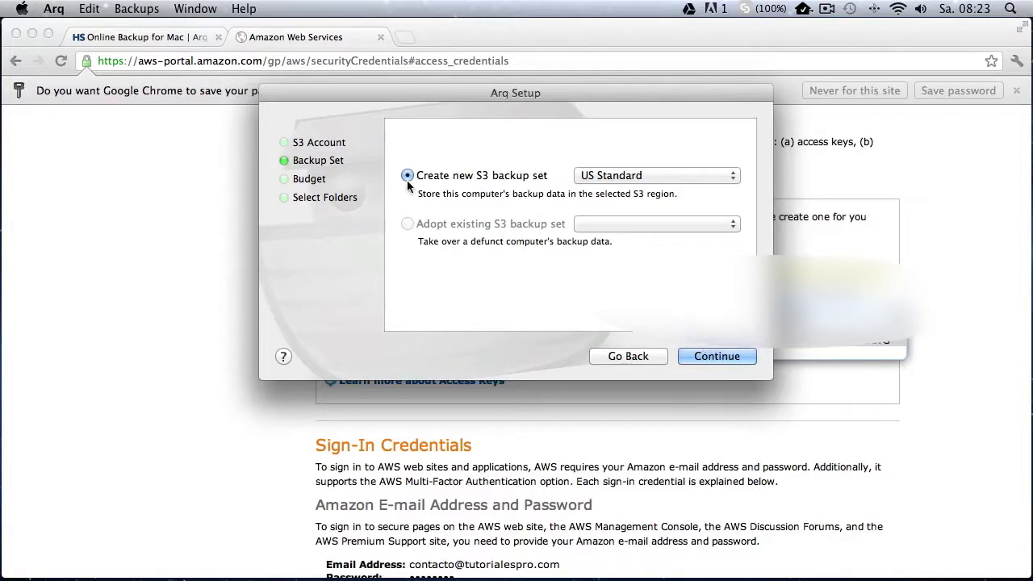
{"action": "mouse_move", "coordinate": [411, 232]}
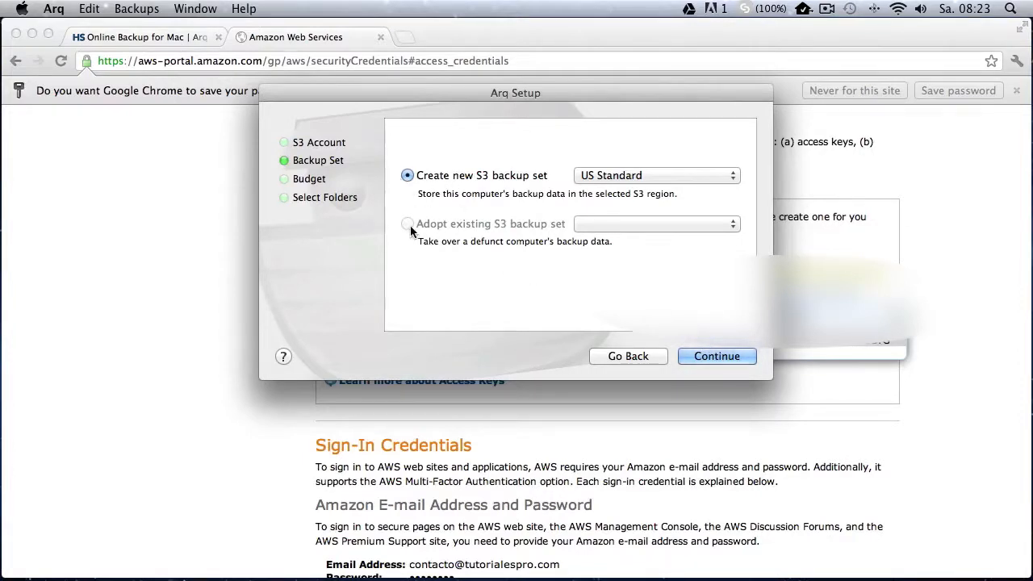
{"action": "mouse_move", "coordinate": [485, 225]}
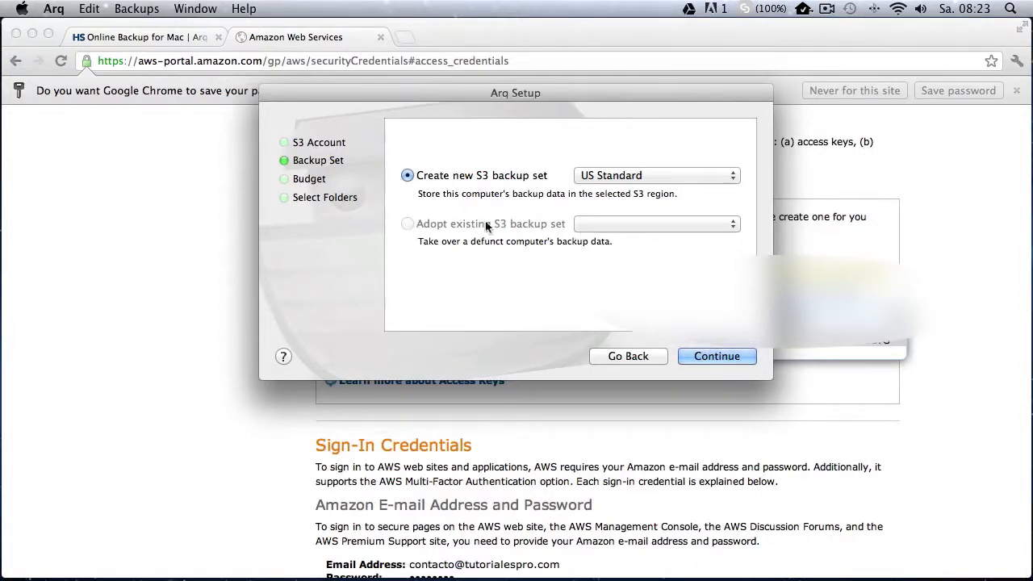
Create a new S3 backup set stored in the EU (Ireland) region and continue
{"action": "left_click", "coordinate": [655, 174]}
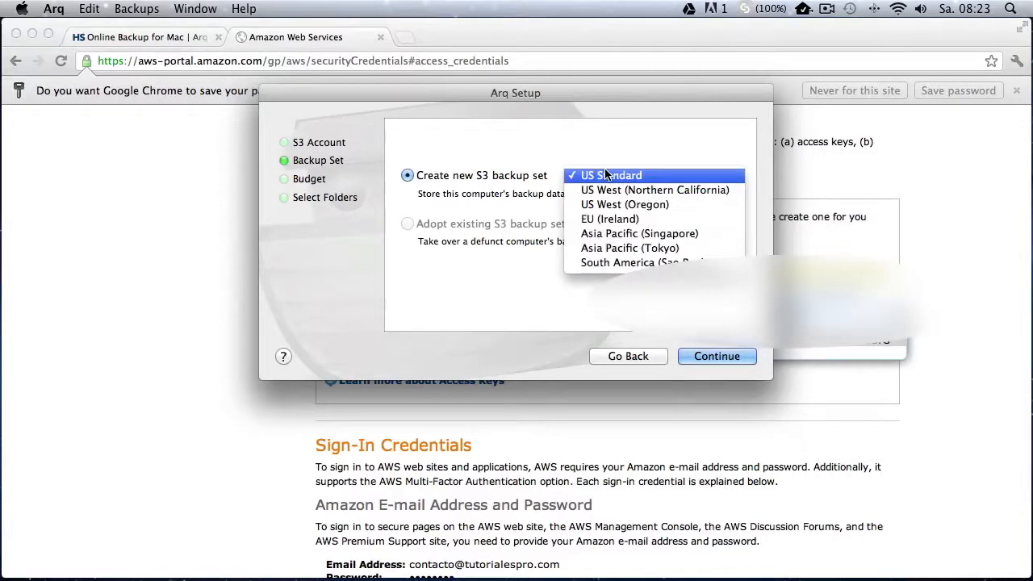
{"action": "left_click", "coordinate": [609, 219]}
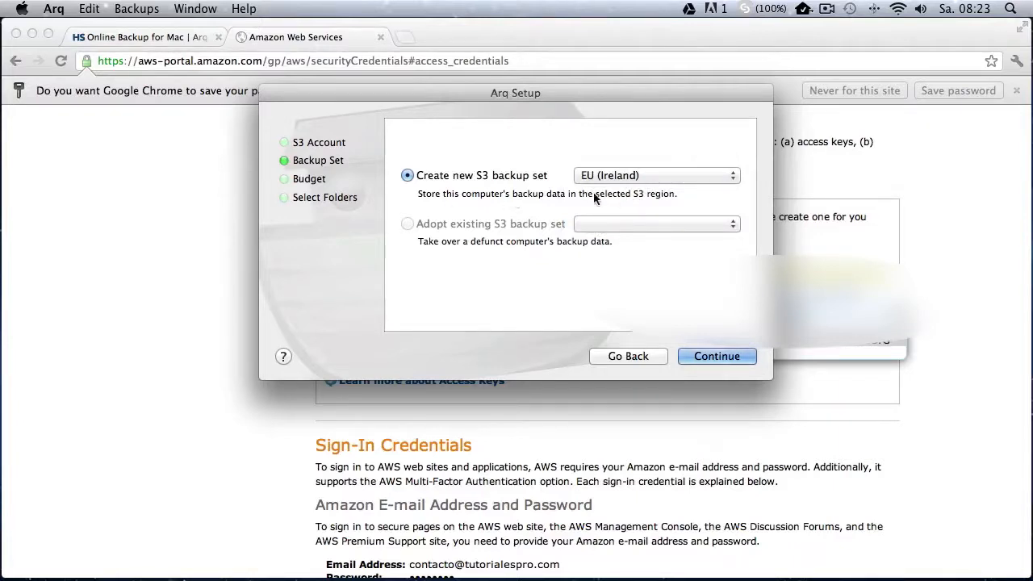
{"action": "left_click", "coordinate": [716, 356]}
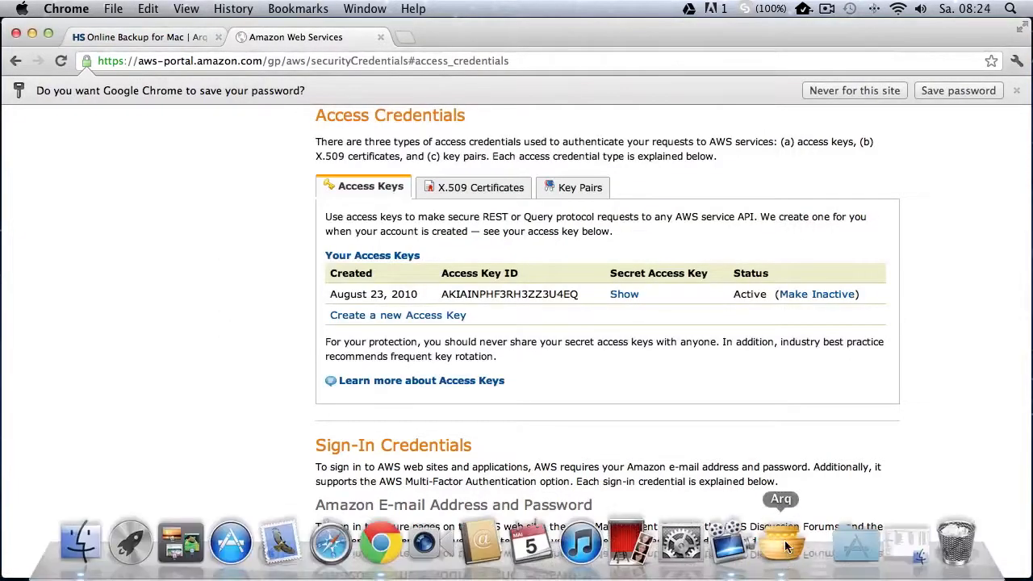
Set the backup encryption password and acknowledge the warning about losing it
{"action": "left_click", "coordinate": [780, 541]}
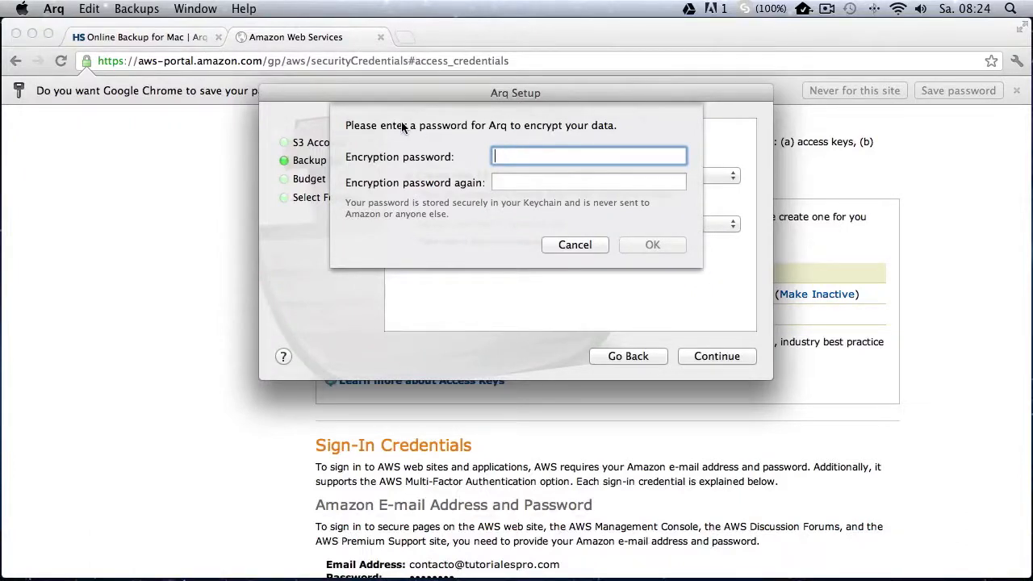
{"action": "type", "text": "•"}
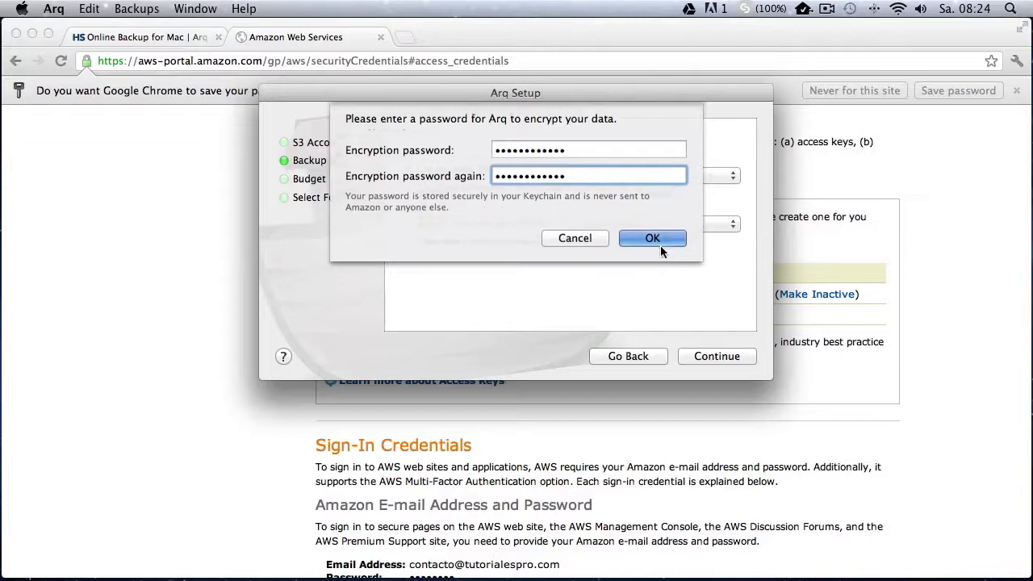
{"action": "left_click", "coordinate": [652, 237]}
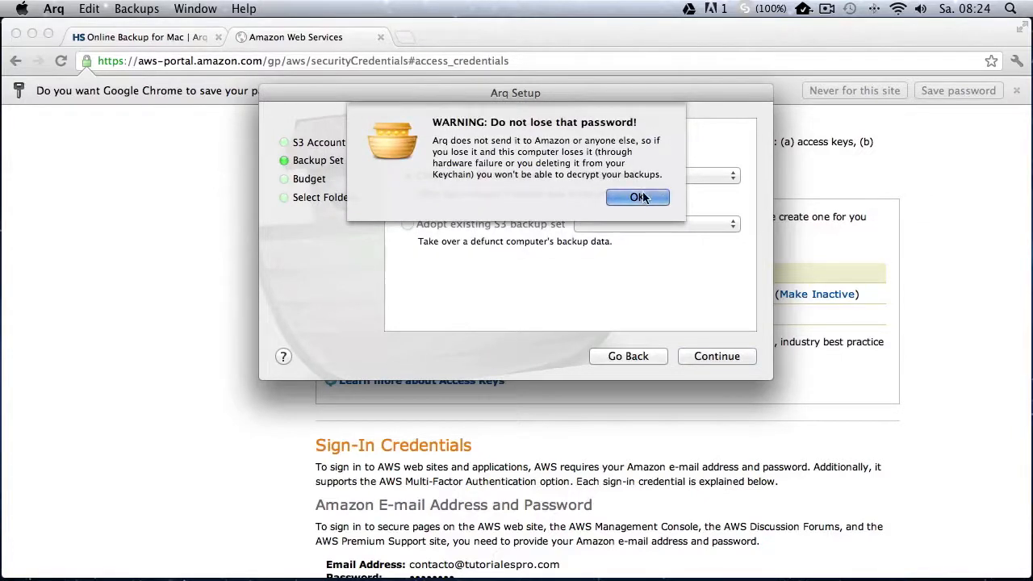
{"action": "left_click", "coordinate": [637, 197]}
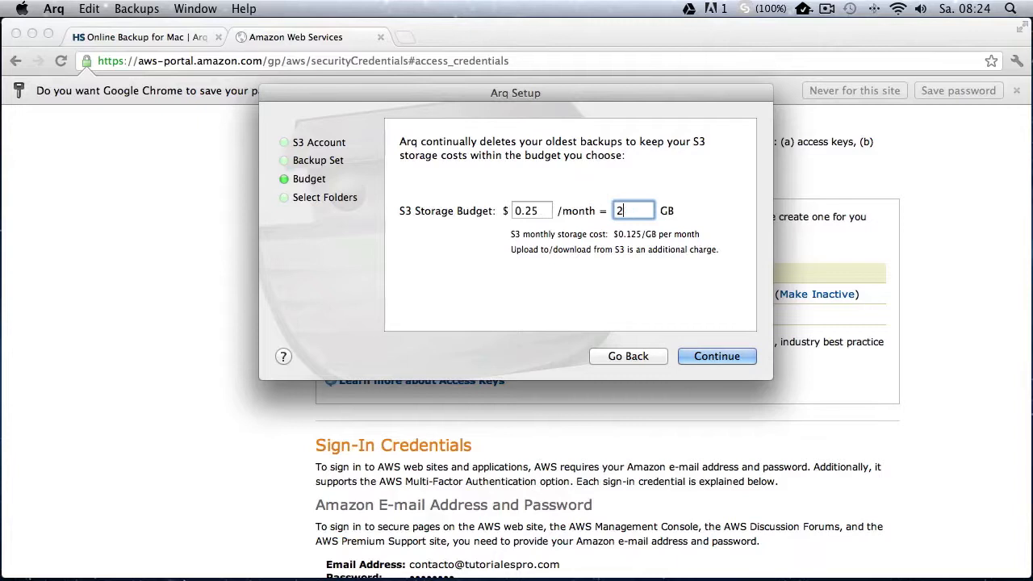
Set the S3 storage budget to 50 GB, about $6.25 per month
{"action": "type", "text": "500"}
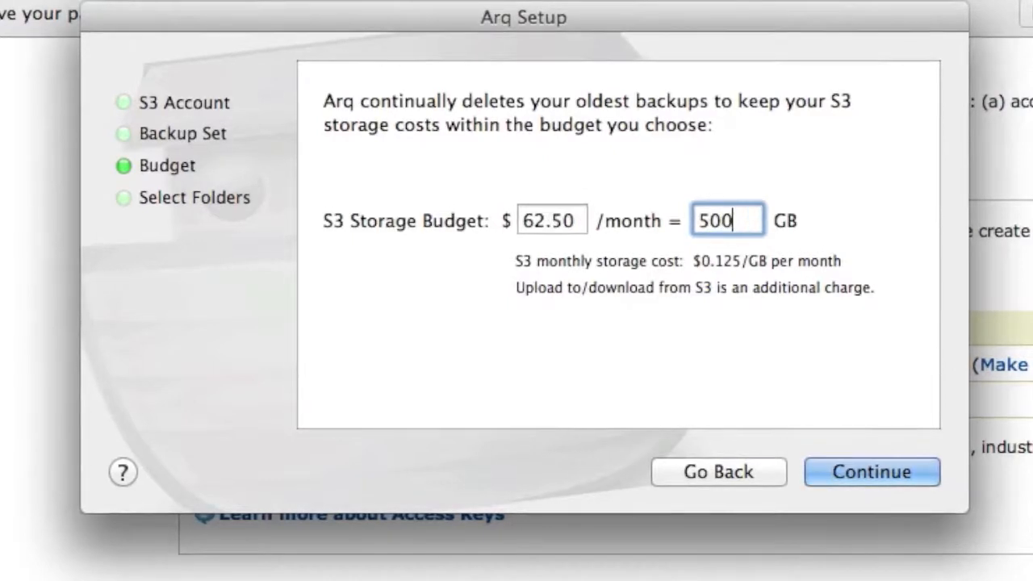
{"action": "type", "text": "50"}
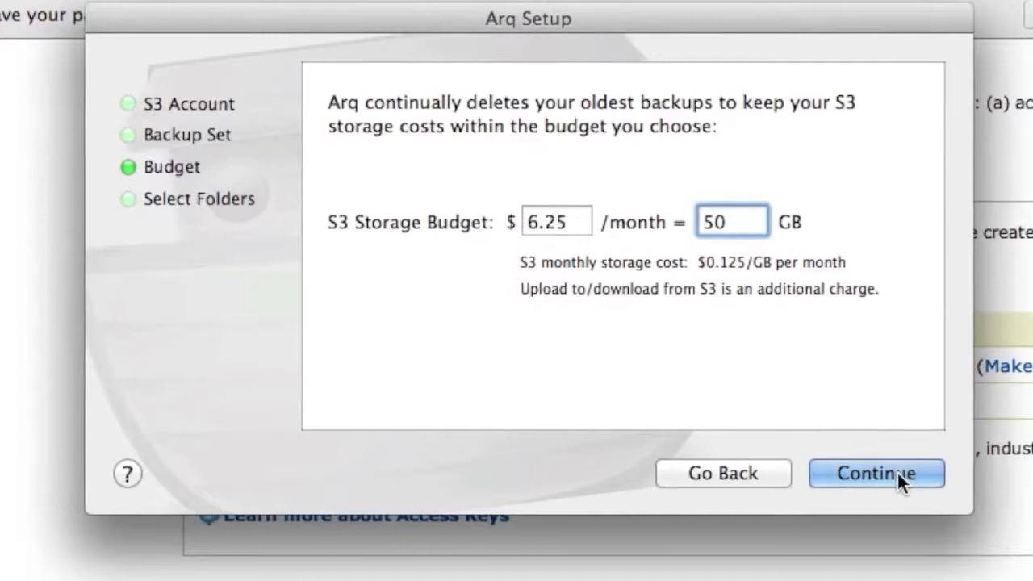
Accept the 50 GB budget and continue to choosing what to back up
{"action": "left_click", "coordinate": [876, 473]}
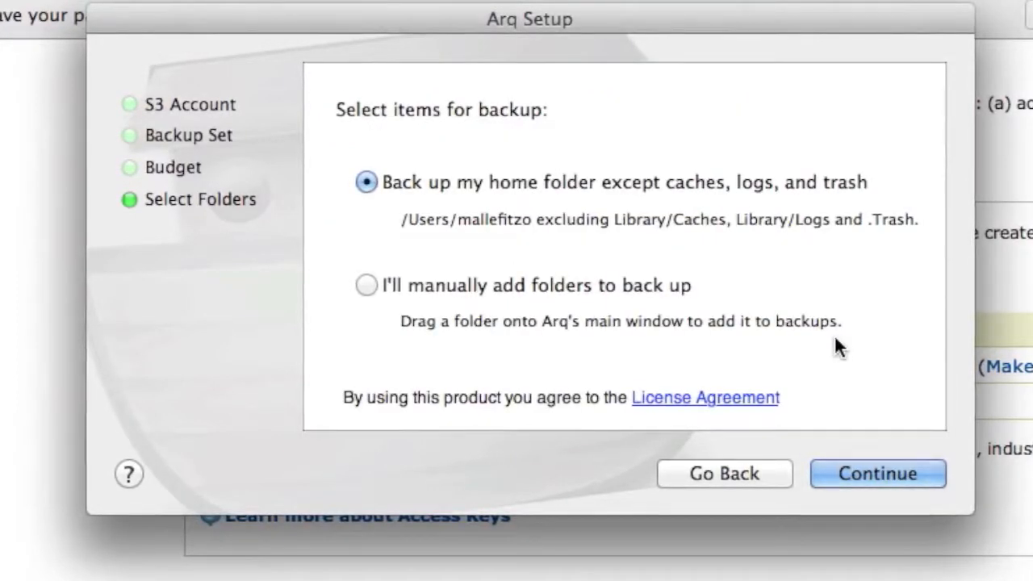
{"action": "mouse_move", "coordinate": [616, 209]}
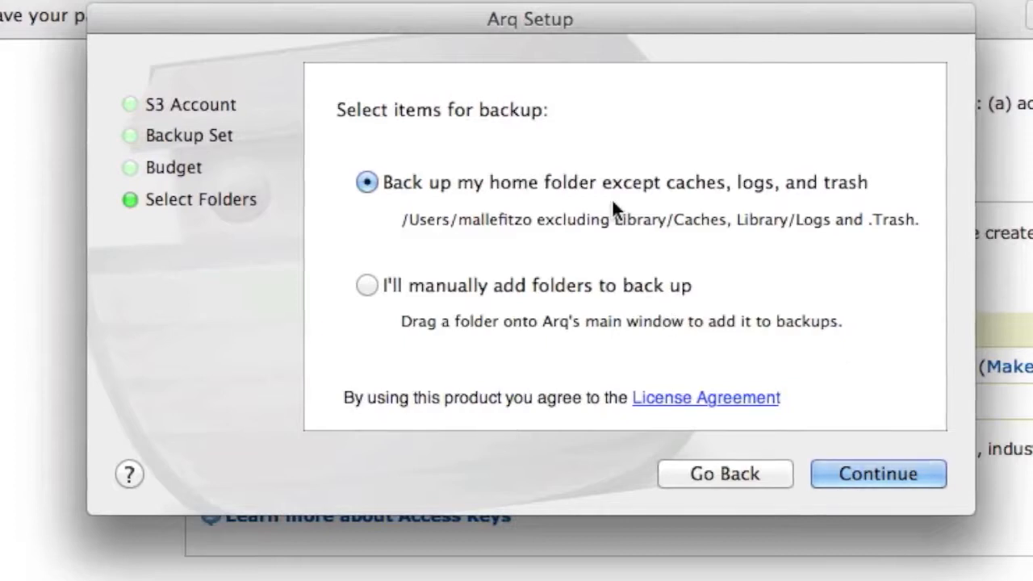
{"action": "mouse_move", "coordinate": [504, 138]}
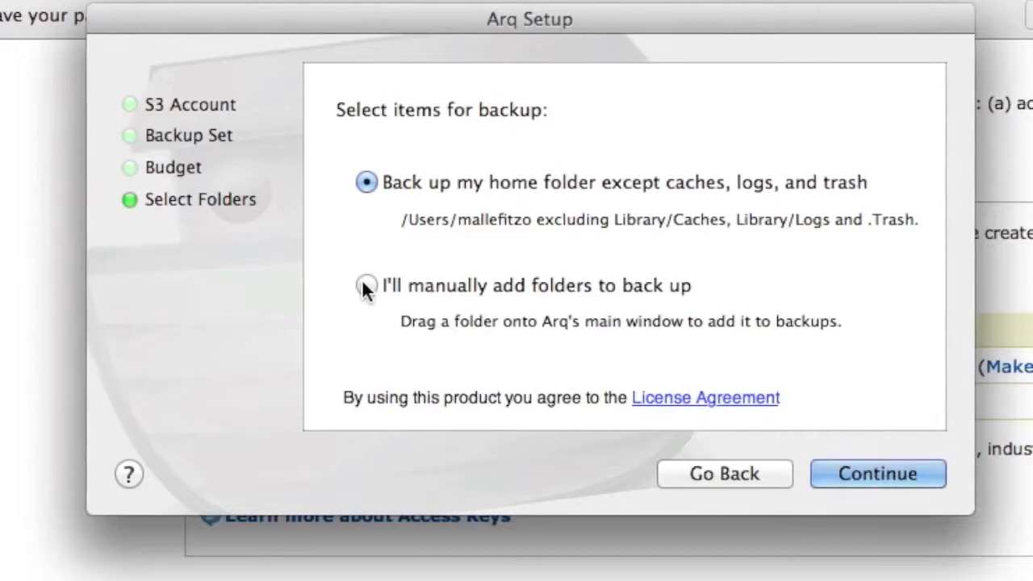
Choose 'I'll manually add folders to back up' and finish, saving the configuration to S3
{"action": "left_click", "coordinate": [365, 286]}
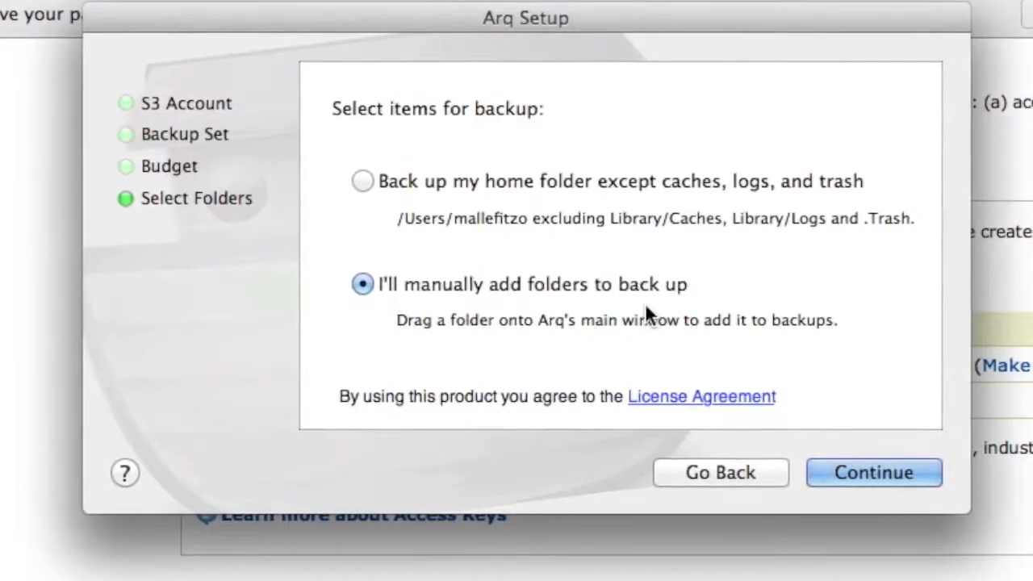
{"action": "left_click", "coordinate": [871, 471]}
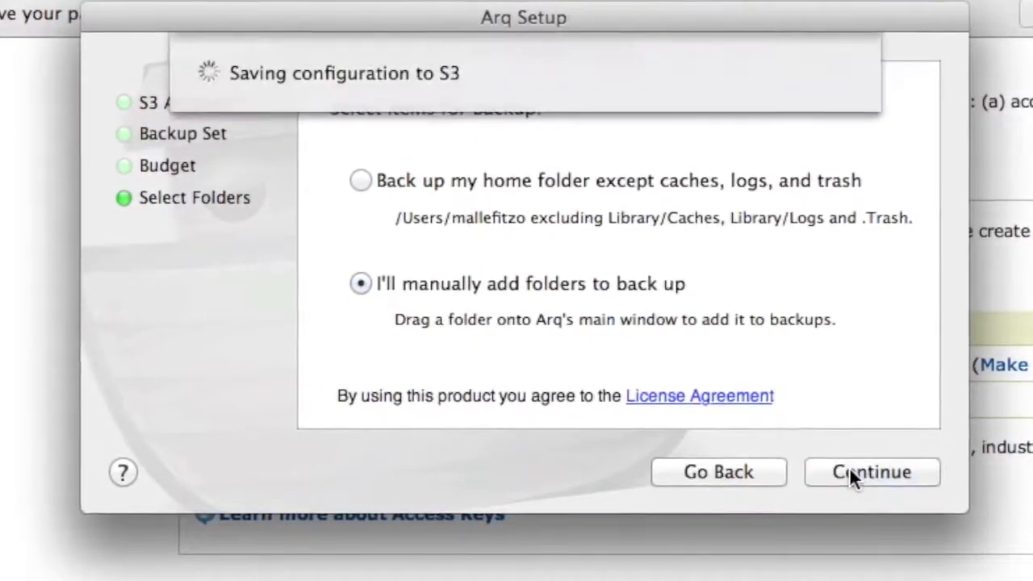
{"action": "left_click", "coordinate": [871, 471]}
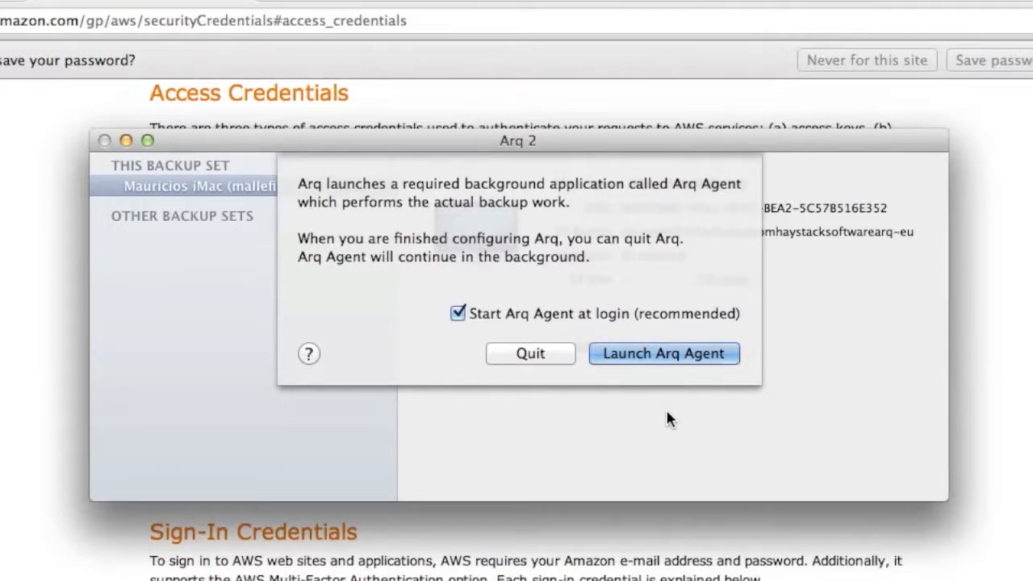
{"action": "mouse_move", "coordinate": [663, 364]}
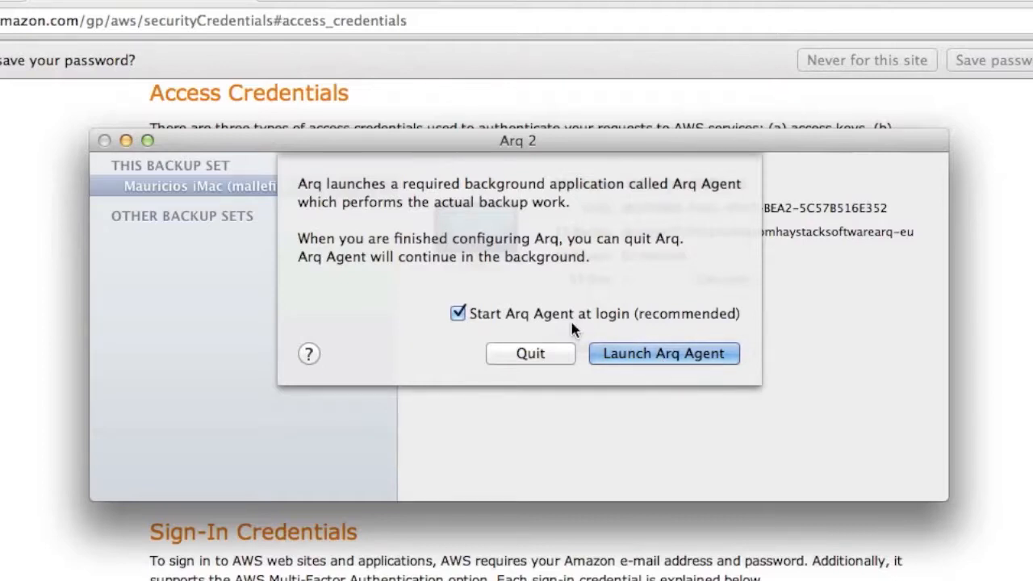
Launch Arq Agent with start-at-login enabled and grant it administrator privileges
{"action": "left_click", "coordinate": [459, 313]}
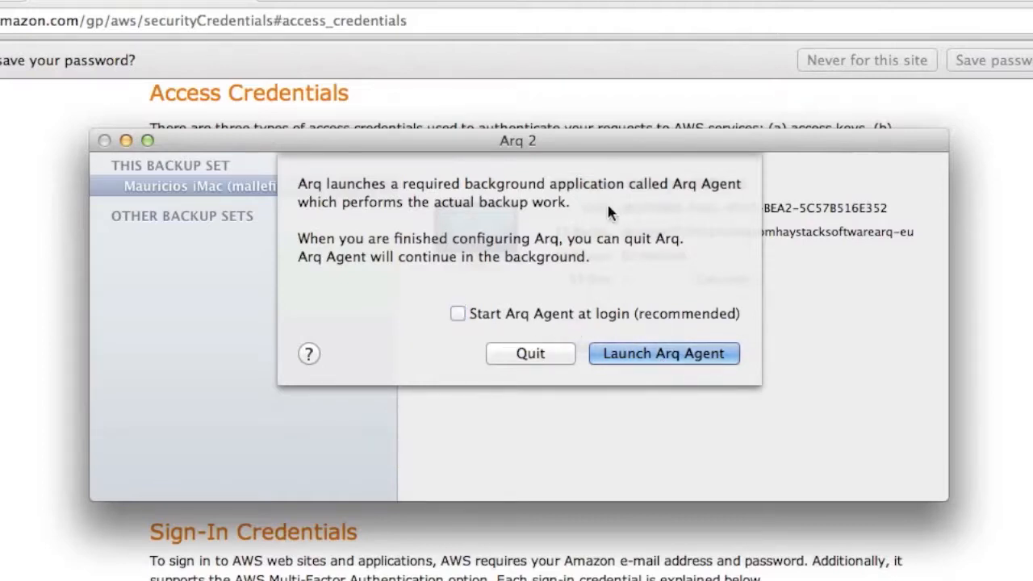
{"action": "mouse_move", "coordinate": [471, 278]}
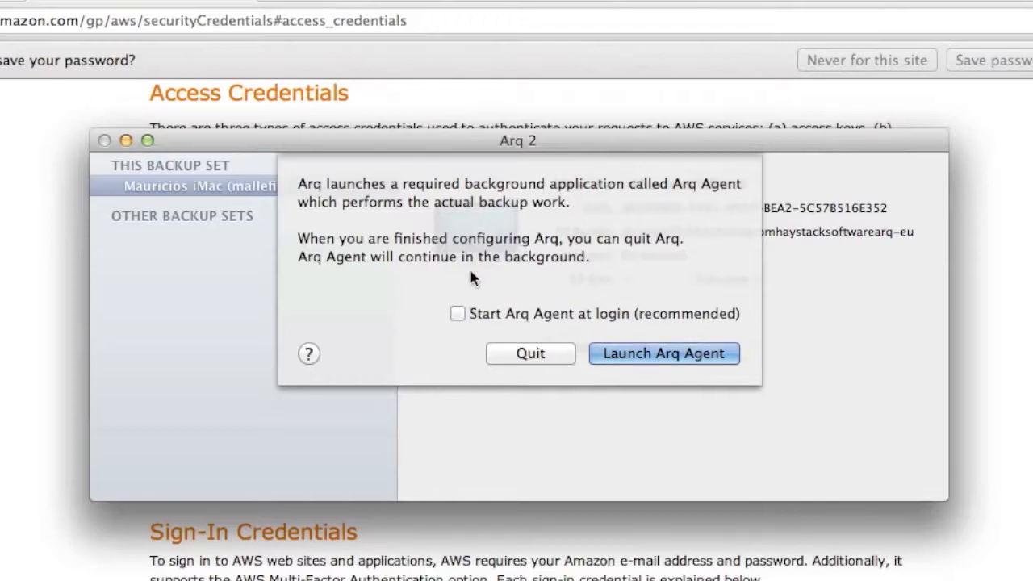
{"action": "left_click", "coordinate": [459, 313]}
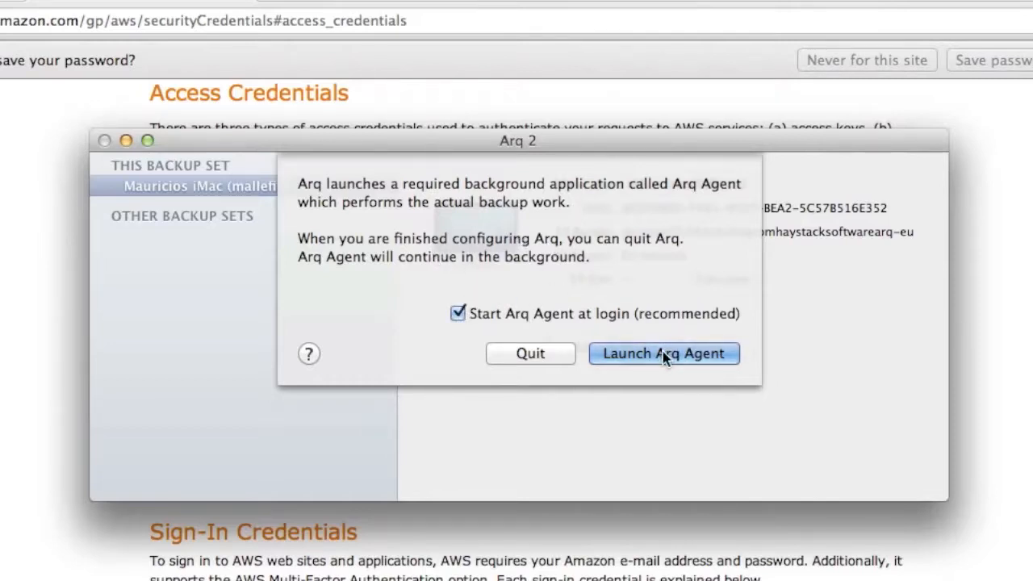
{"action": "left_click", "coordinate": [663, 353]}
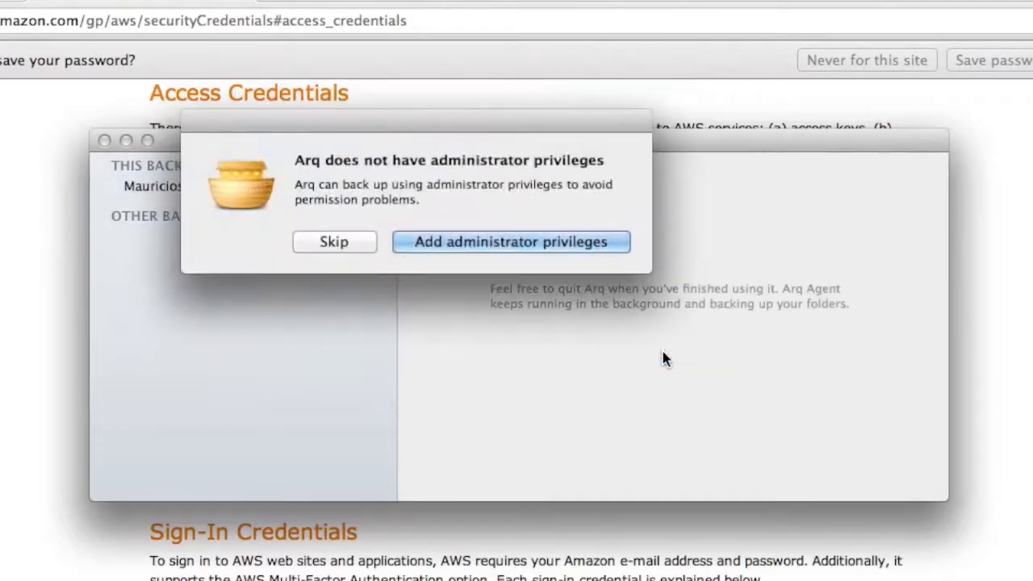
{"action": "mouse_move", "coordinate": [452, 268]}
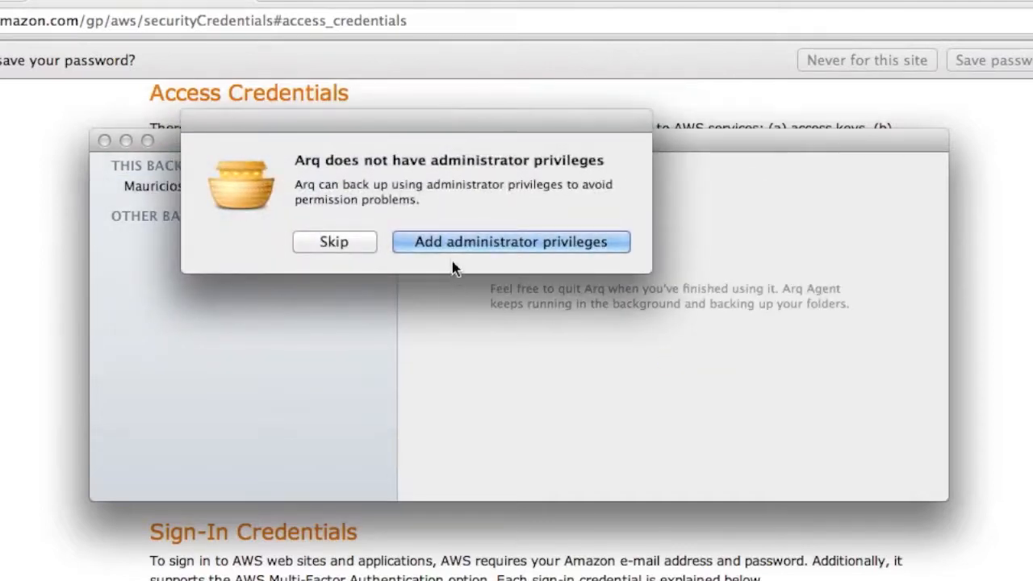
{"action": "left_click", "coordinate": [510, 242]}
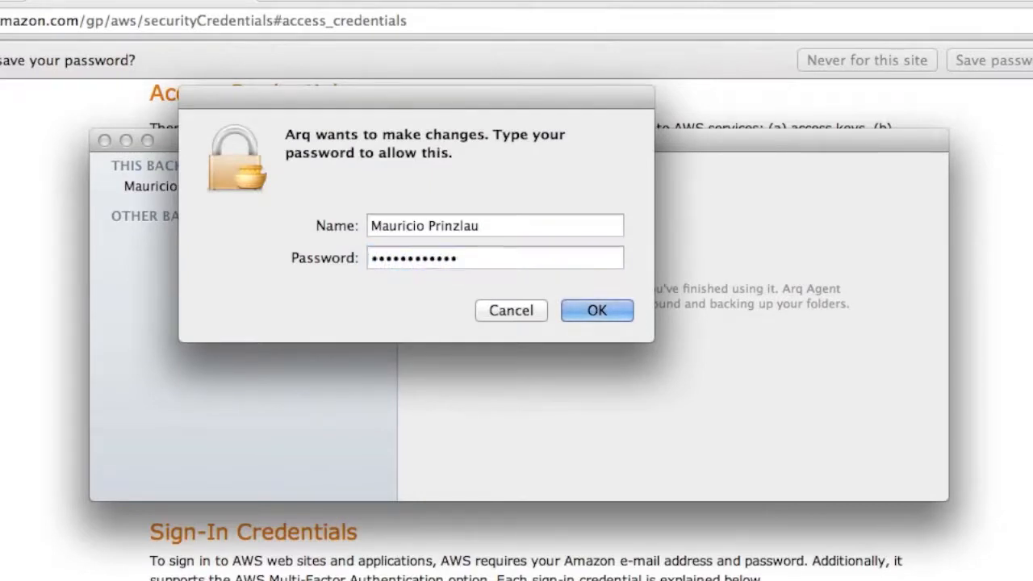
{"action": "left_click", "coordinate": [597, 310]}
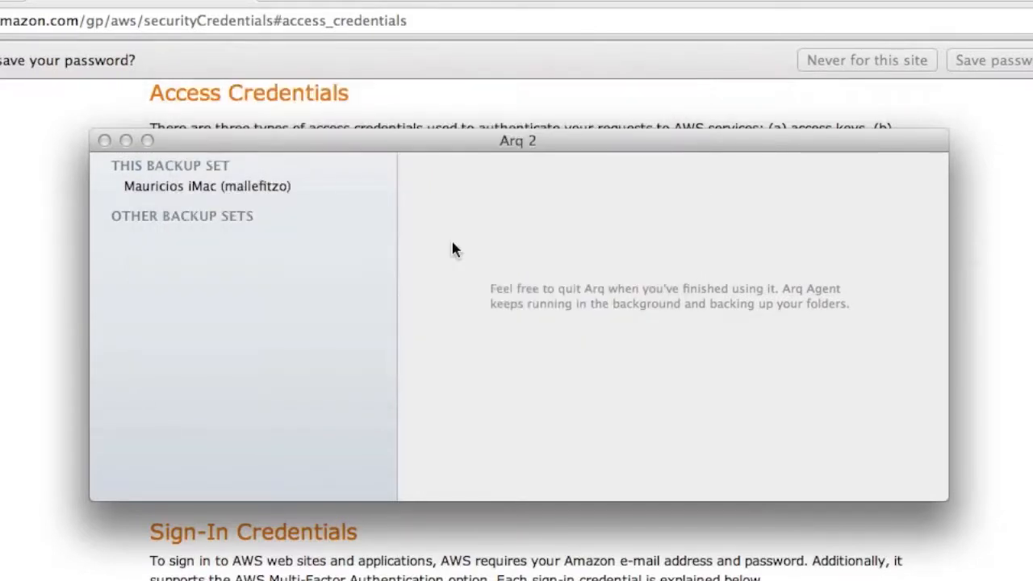
Show this computer's backup set details with its S3 bucket and EU (Ireland) region
{"action": "left_click", "coordinate": [206, 186]}
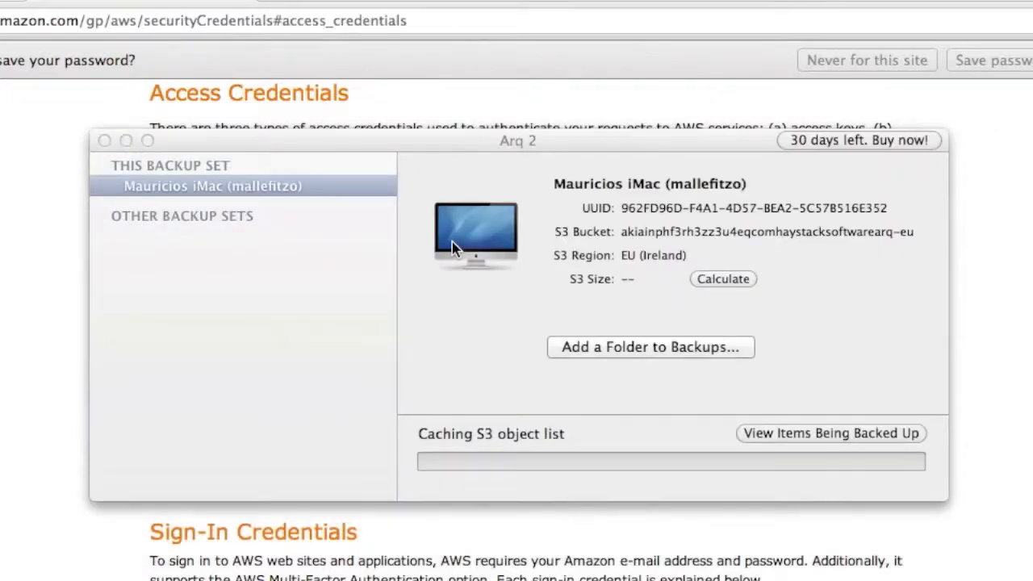
{"action": "mouse_move", "coordinate": [589, 142]}
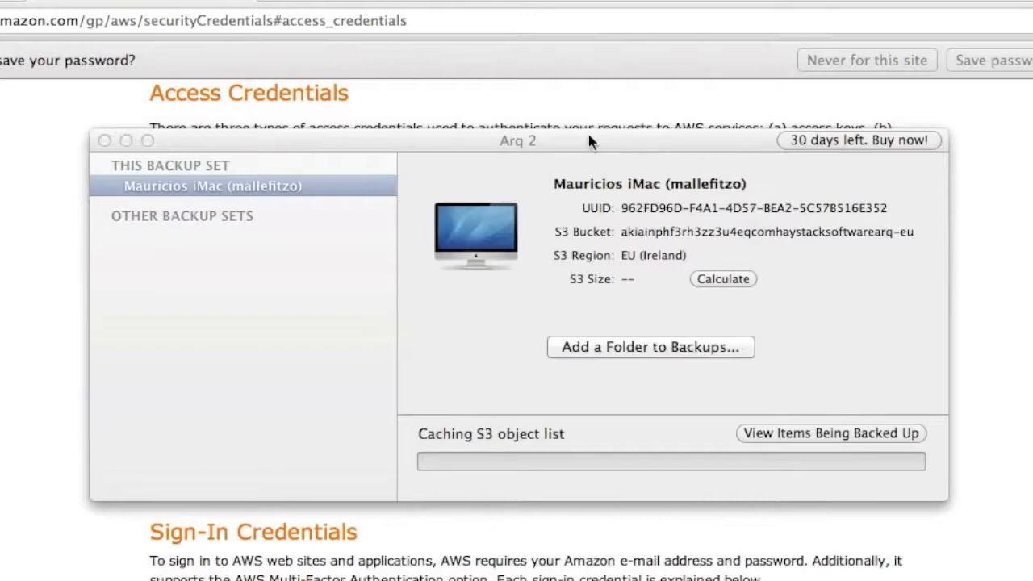
{"action": "left_click", "coordinate": [830, 432]}
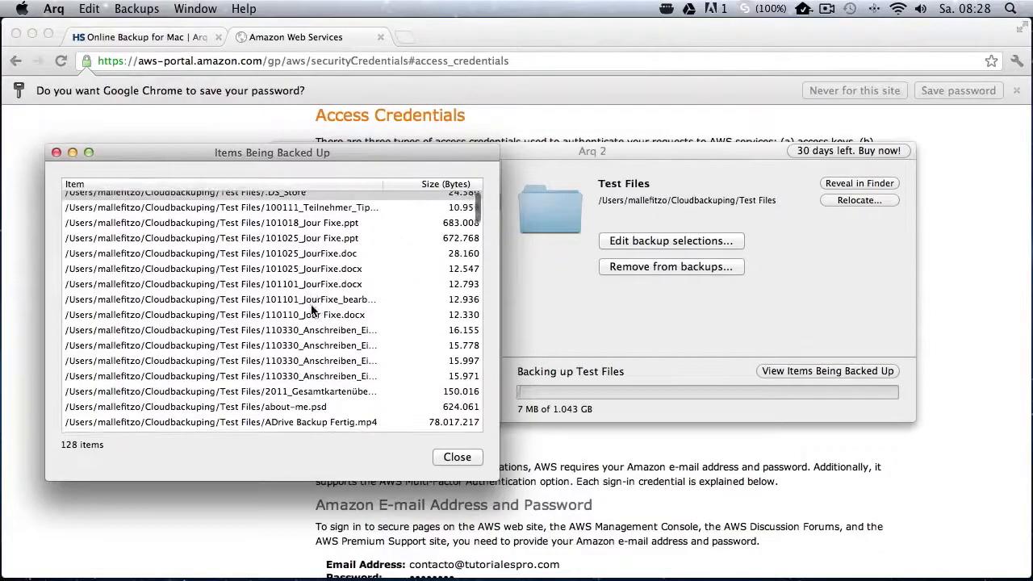
Browse the Items Being Backed Up list, select a file, and close the list
{"action": "scroll", "scroll_direction": "down", "scroll_amount": 3}
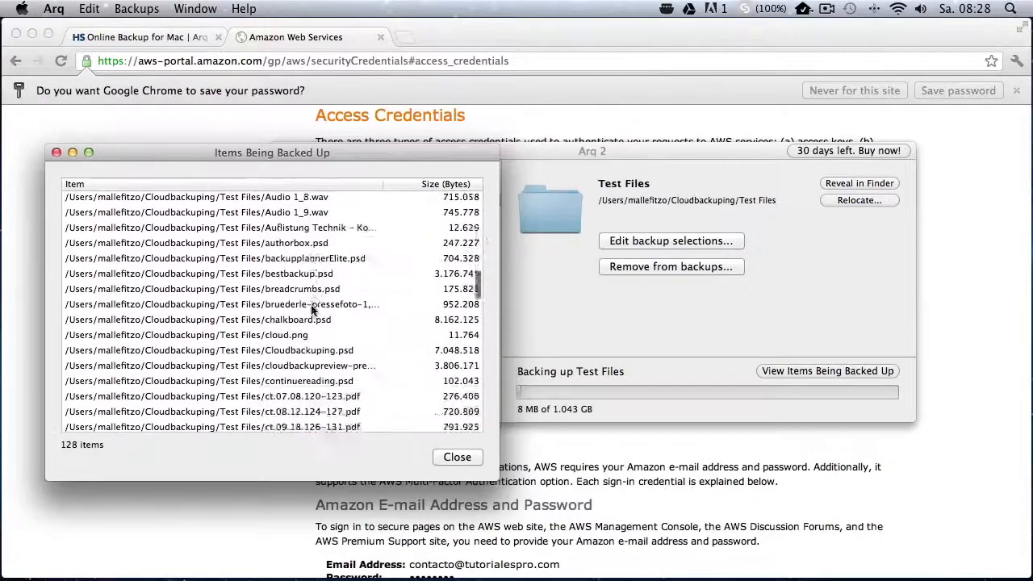
{"action": "scroll", "scroll_direction": "down", "scroll_amount": 3}
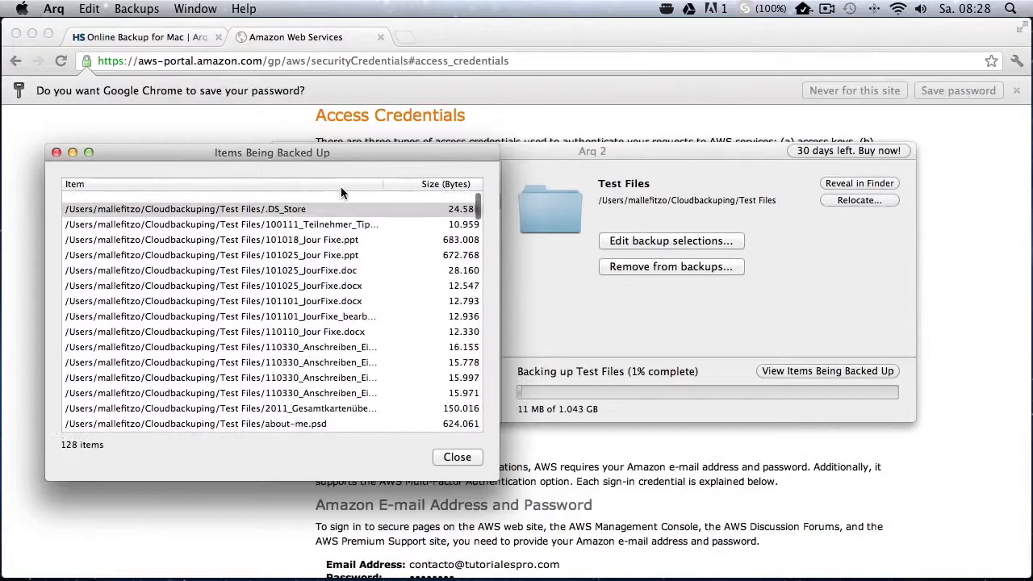
{"action": "left_click", "coordinate": [218, 226]}
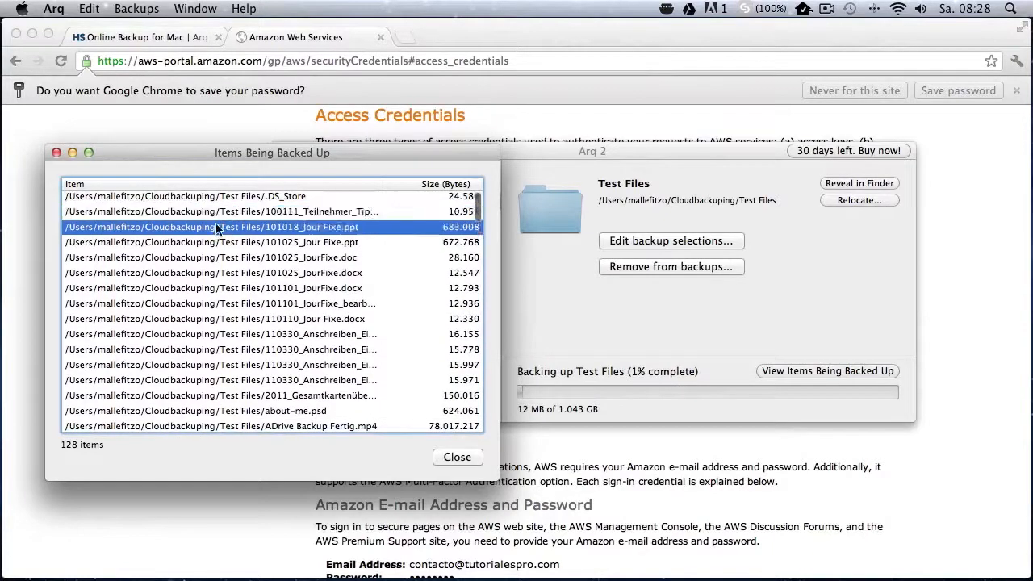
{"action": "left_click", "coordinate": [457, 456]}
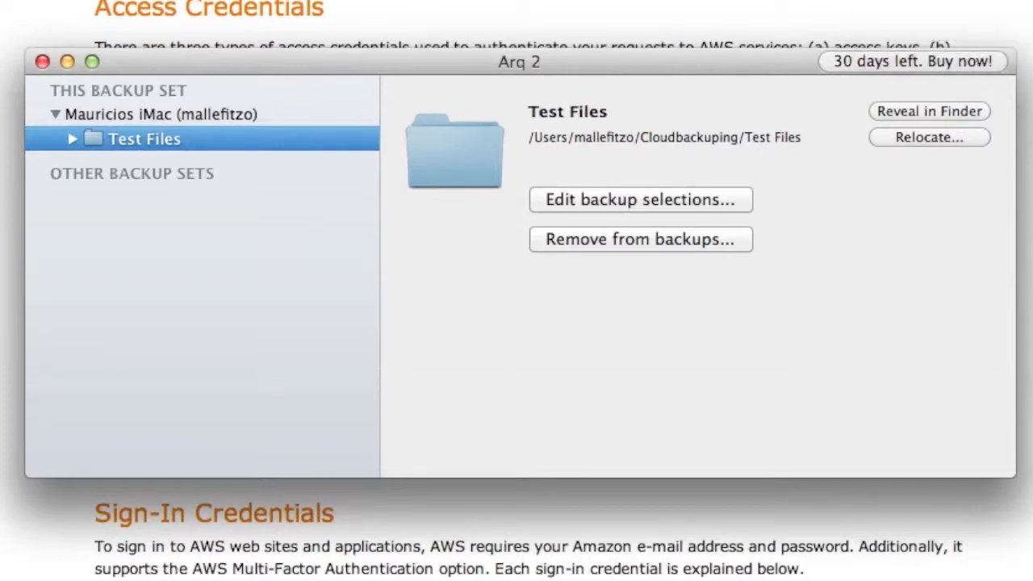
{"action": "mouse_move", "coordinate": [718, 88]}
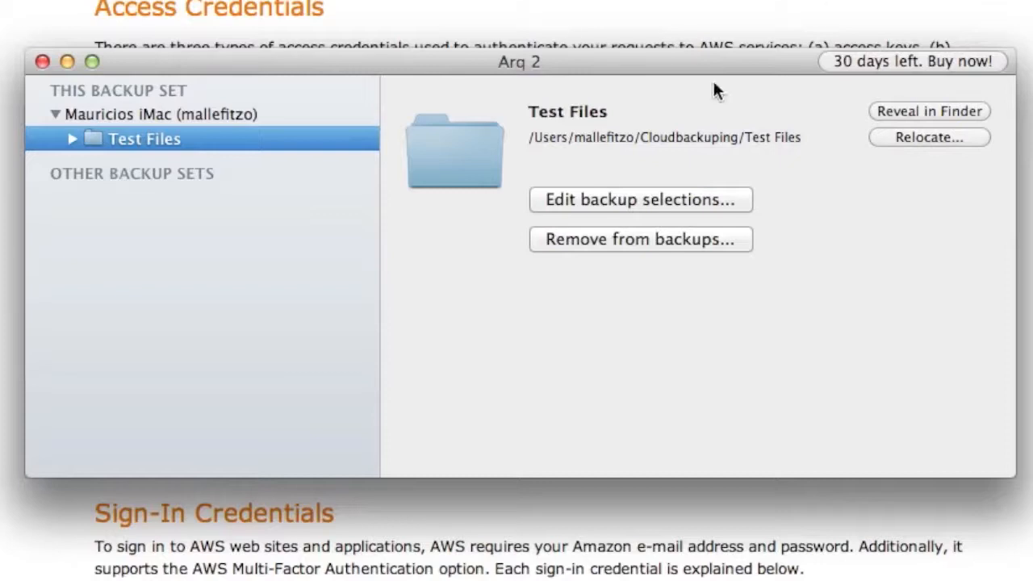
{"action": "mouse_move", "coordinate": [680, 287]}
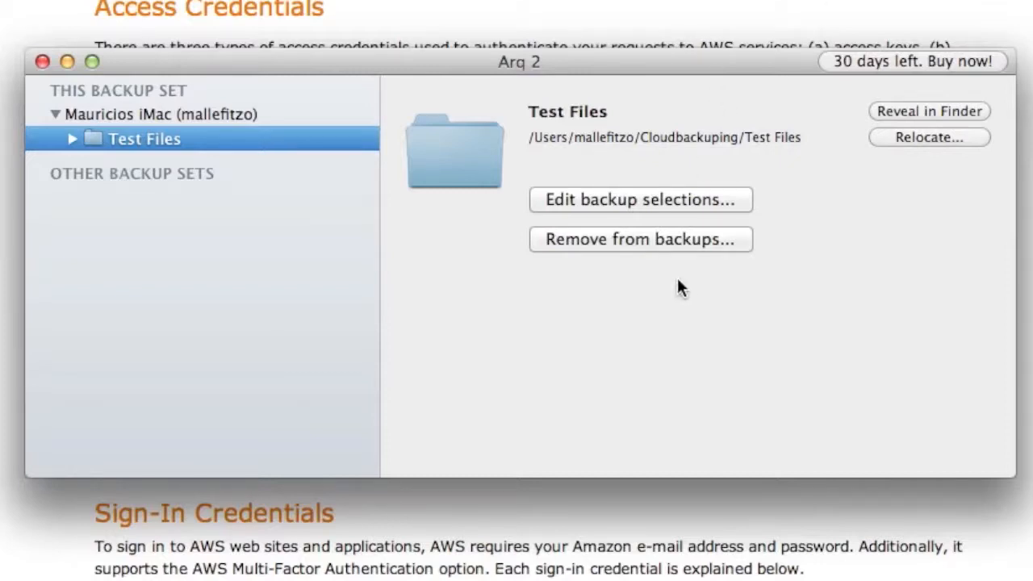
{"action": "mouse_move", "coordinate": [531, 207]}
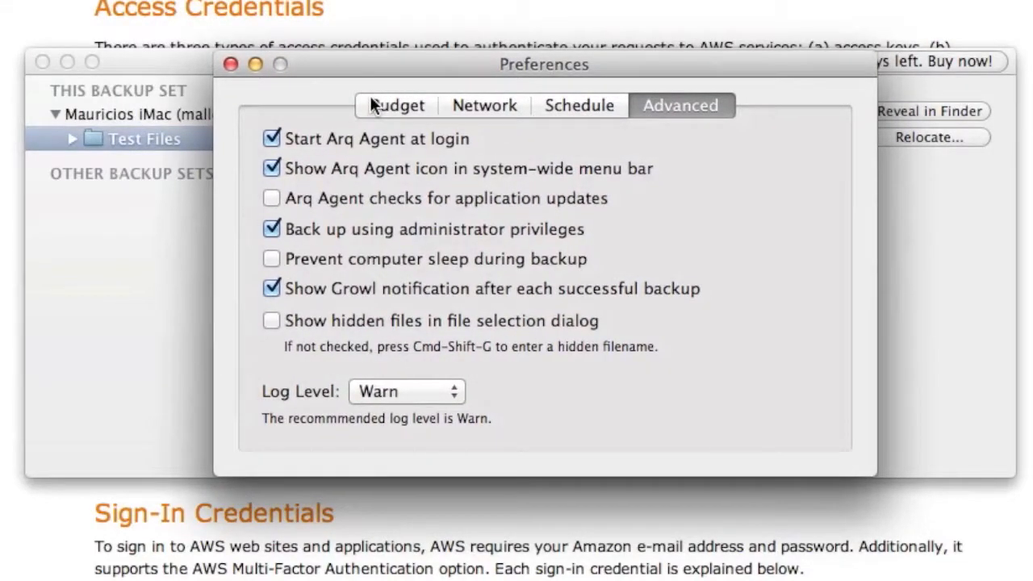
Enable Reduced Redundancy storage for new objects, budget $4.65 a month for 50 GB, then view Network settings
{"action": "left_click", "coordinate": [395, 105]}
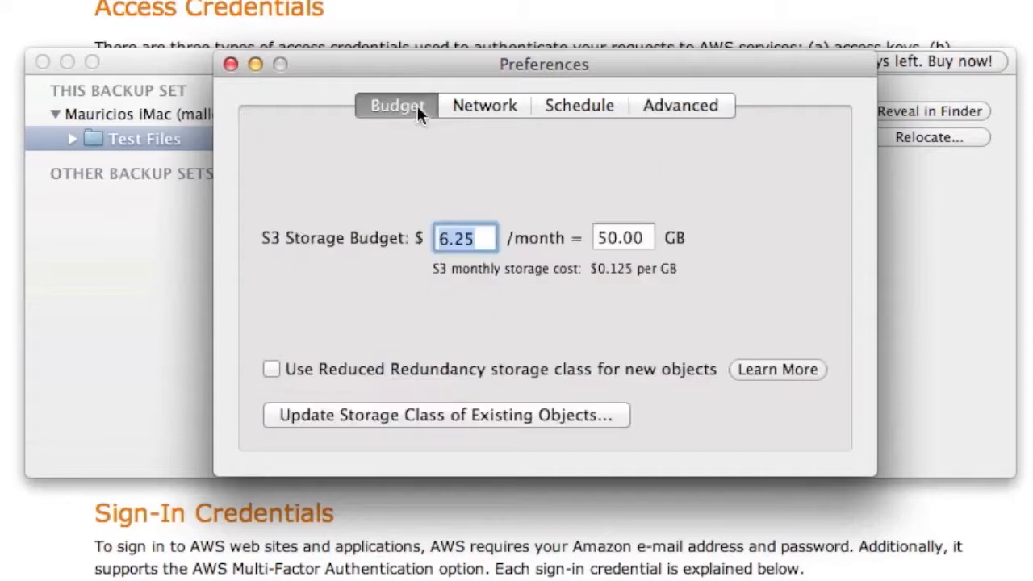
{"action": "mouse_move", "coordinate": [552, 239]}
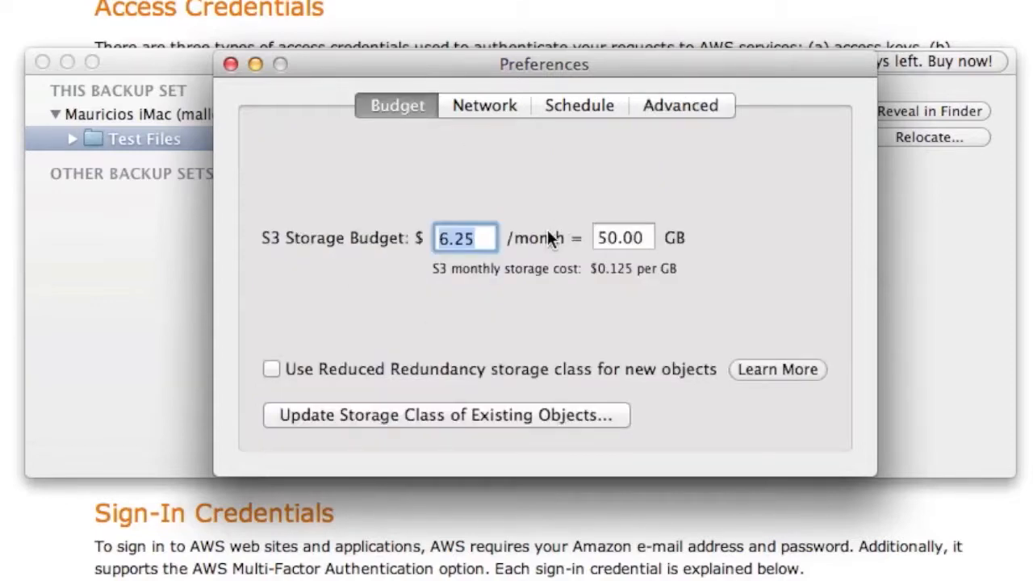
{"action": "mouse_move", "coordinate": [555, 235]}
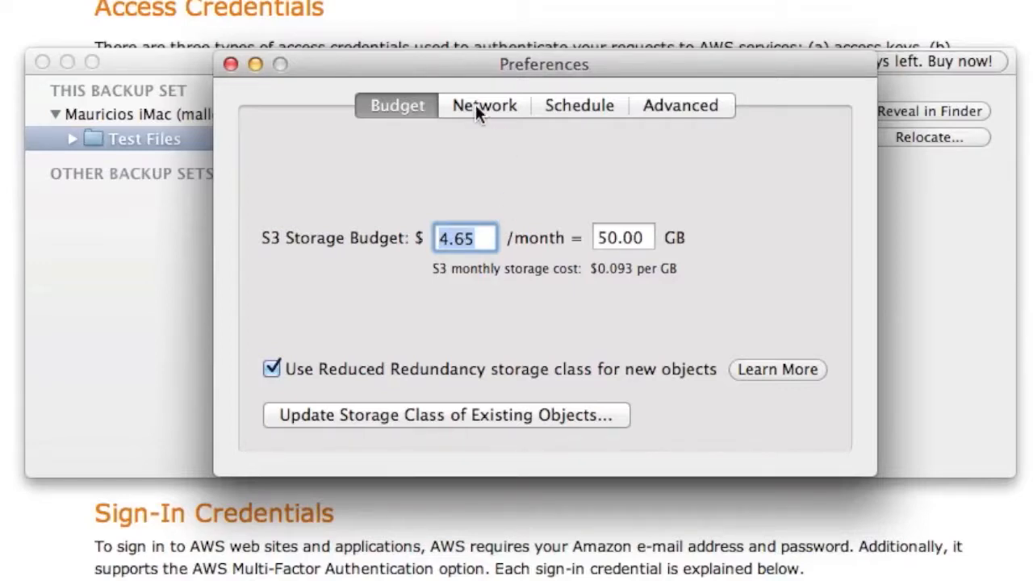
{"action": "left_click", "coordinate": [484, 107]}
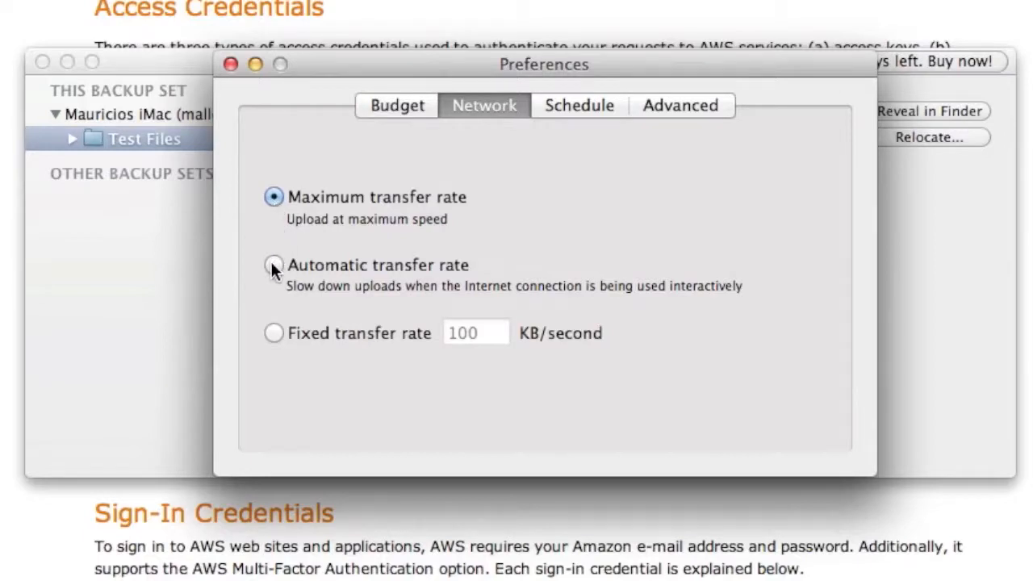
{"action": "mouse_move", "coordinate": [277, 334]}
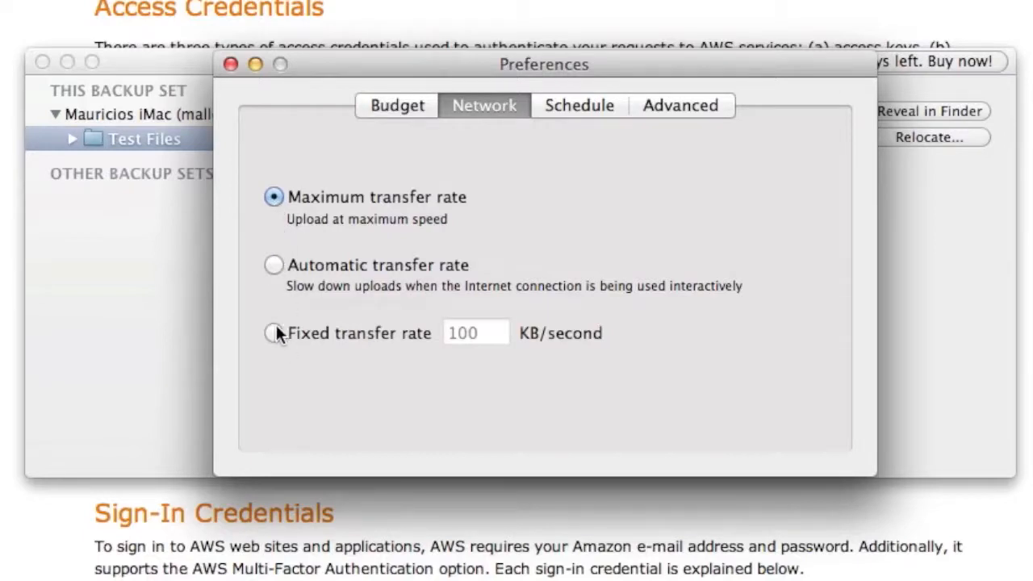
{"action": "mouse_move", "coordinate": [549, 129]}
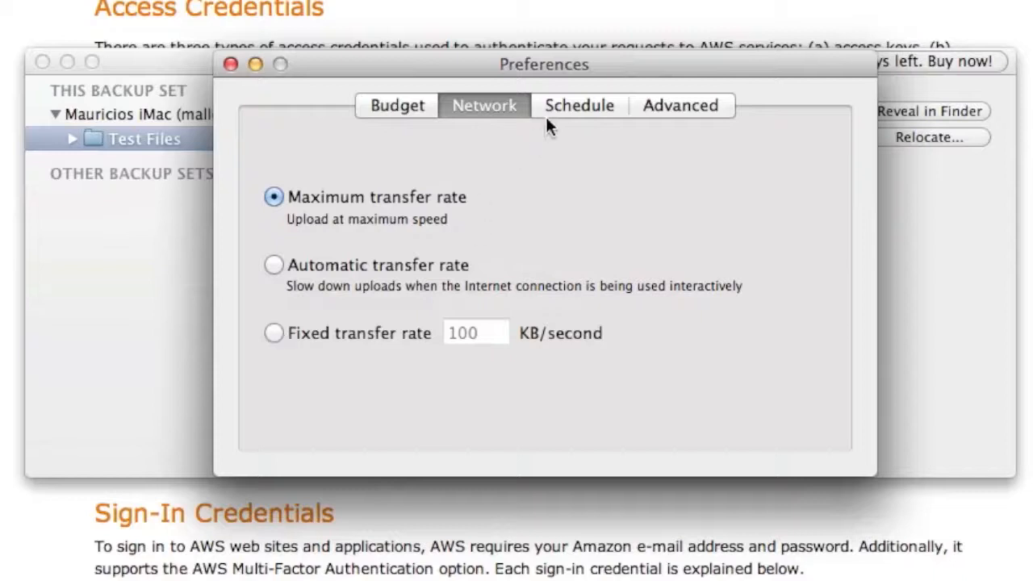
Review the hourly backup Schedule settings and move on to the Advanced preferences
{"action": "left_click", "coordinate": [577, 105]}
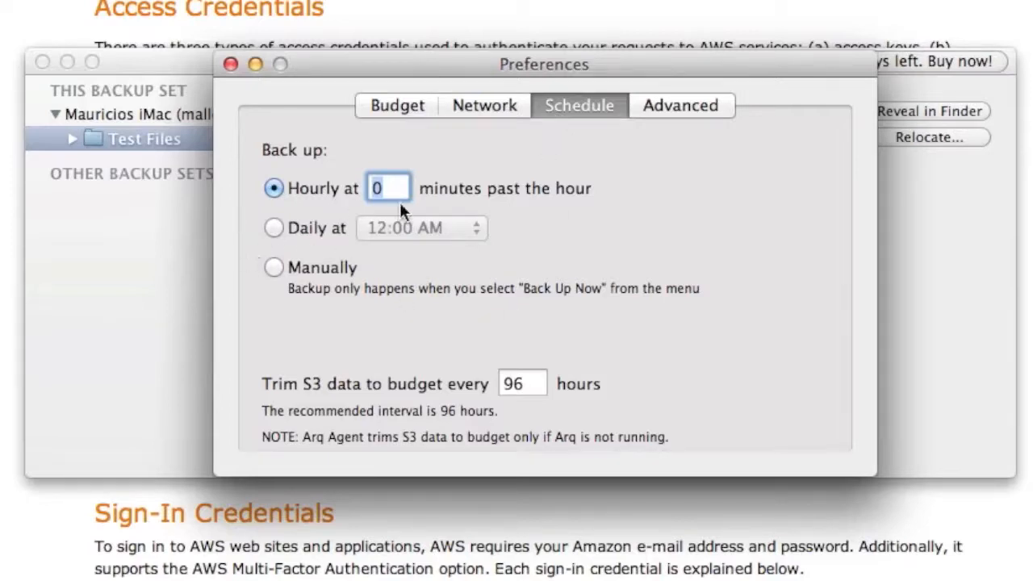
{"action": "mouse_move", "coordinate": [584, 242]}
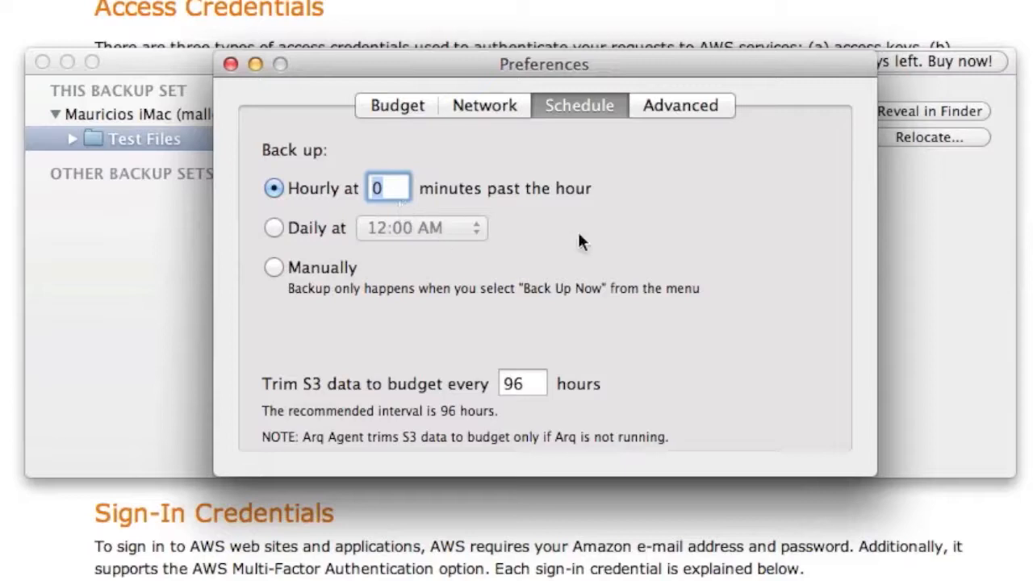
{"action": "left_click", "coordinate": [681, 104]}
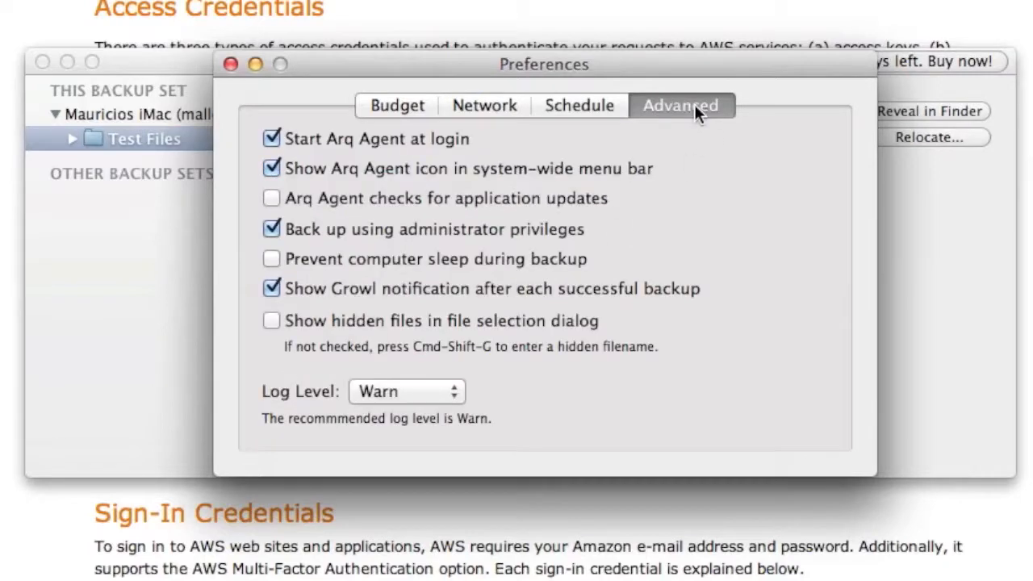
{"action": "mouse_move", "coordinate": [694, 116]}
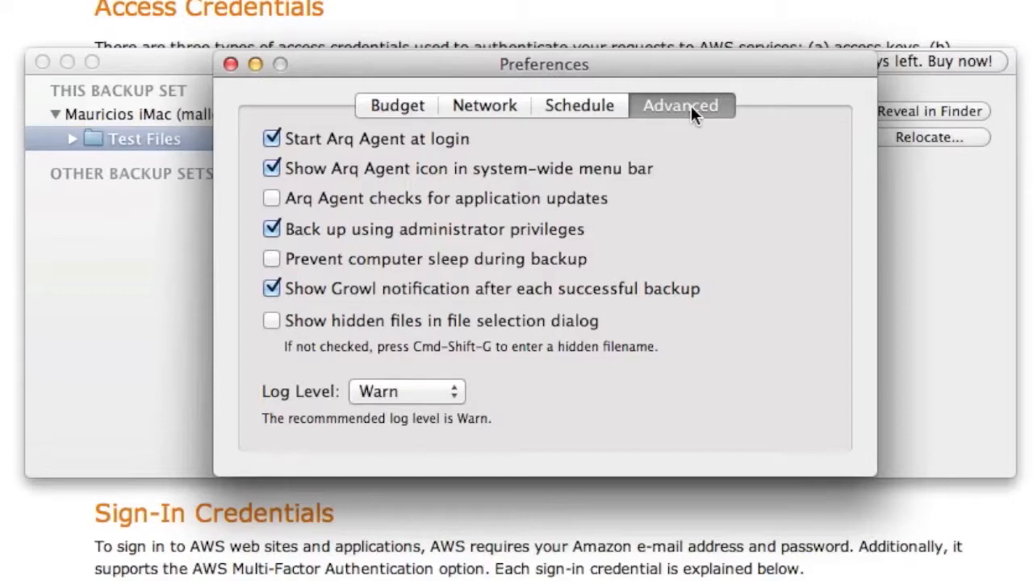
{"action": "mouse_move", "coordinate": [590, 139]}
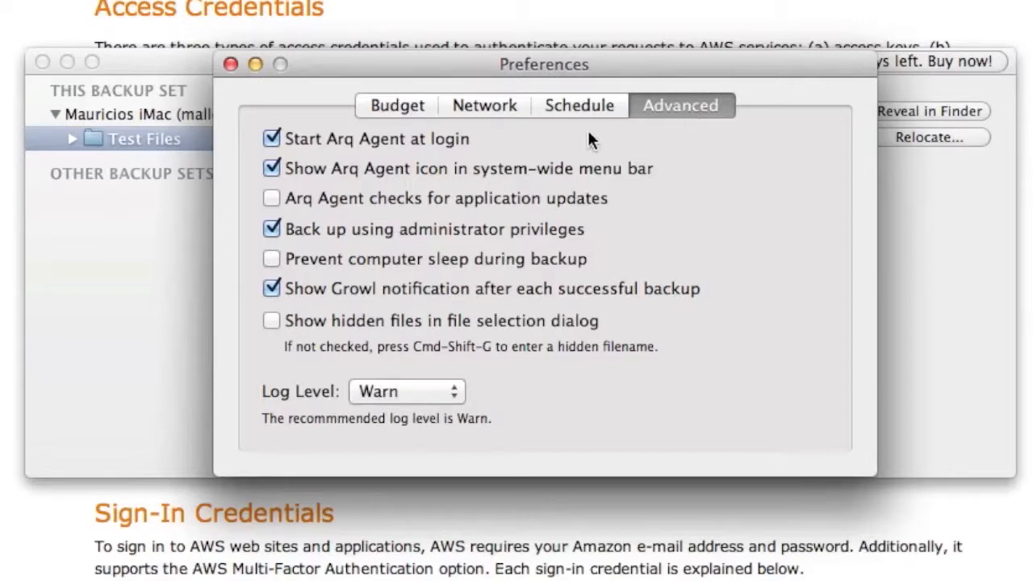
{"action": "mouse_move", "coordinate": [230, 65]}
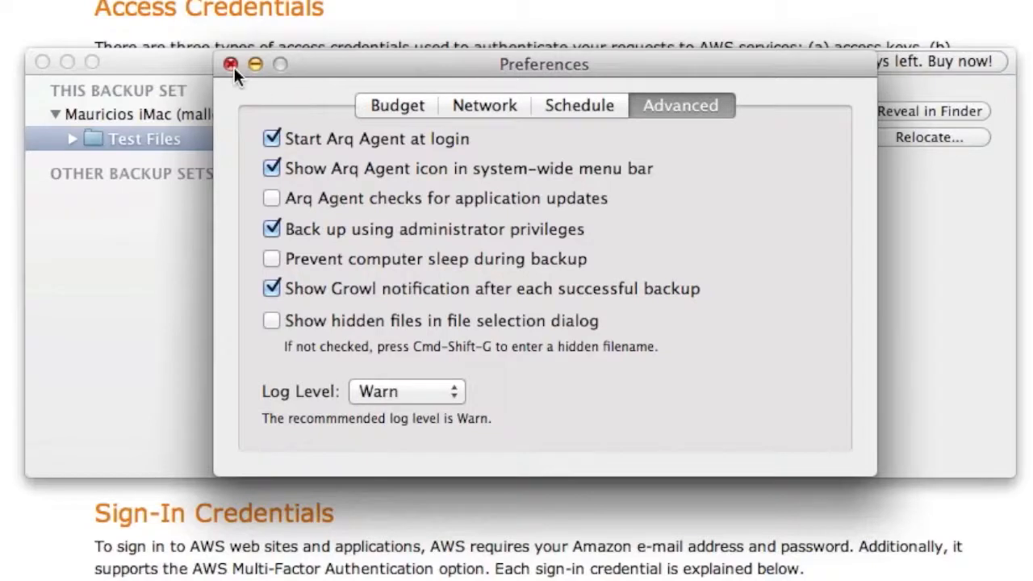
Close the Preferences window to return to the Test Files backup overview
{"action": "left_click", "coordinate": [233, 65]}
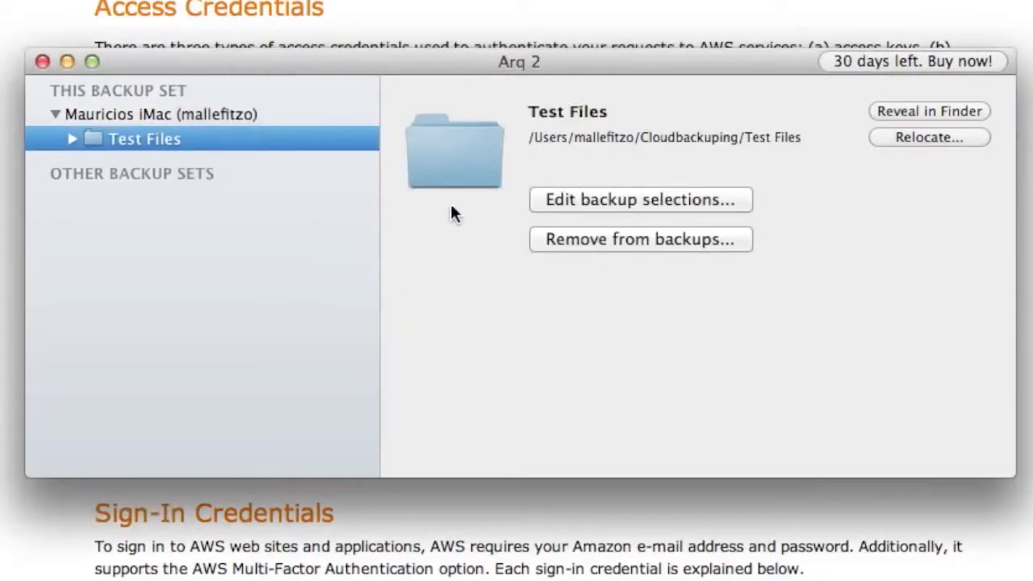
{"action": "mouse_move", "coordinate": [746, 189]}
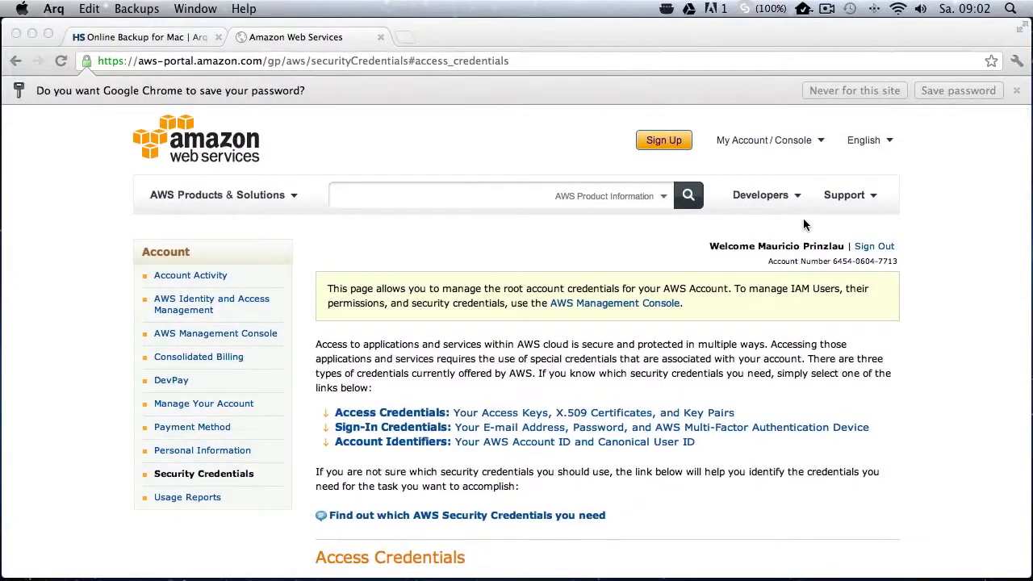
Go from the account page to the AWS Management Console and open the S3 service
{"action": "left_click", "coordinate": [768, 139]}
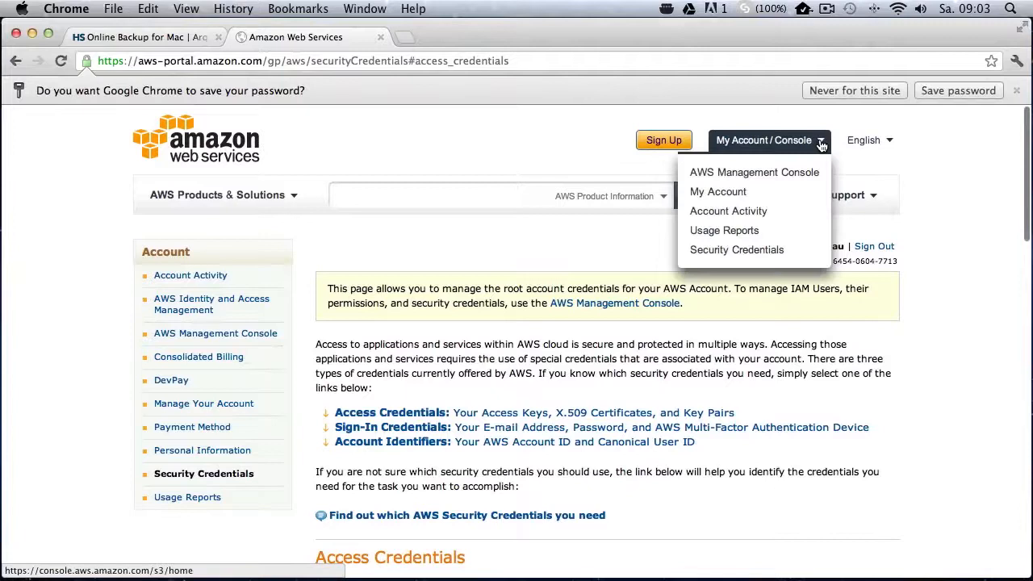
{"action": "left_click", "coordinate": [753, 171]}
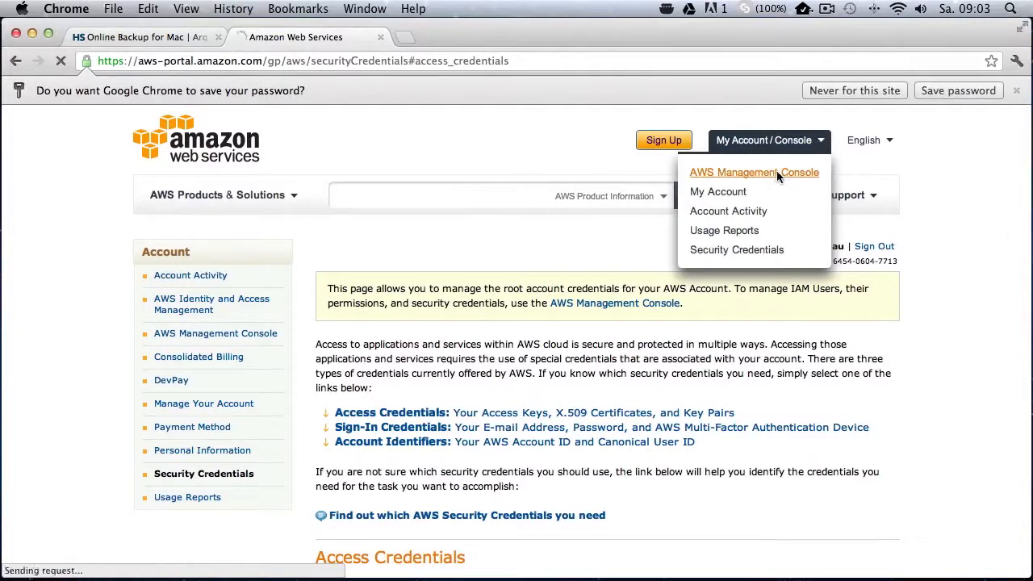
{"action": "left_click", "coordinate": [754, 171]}
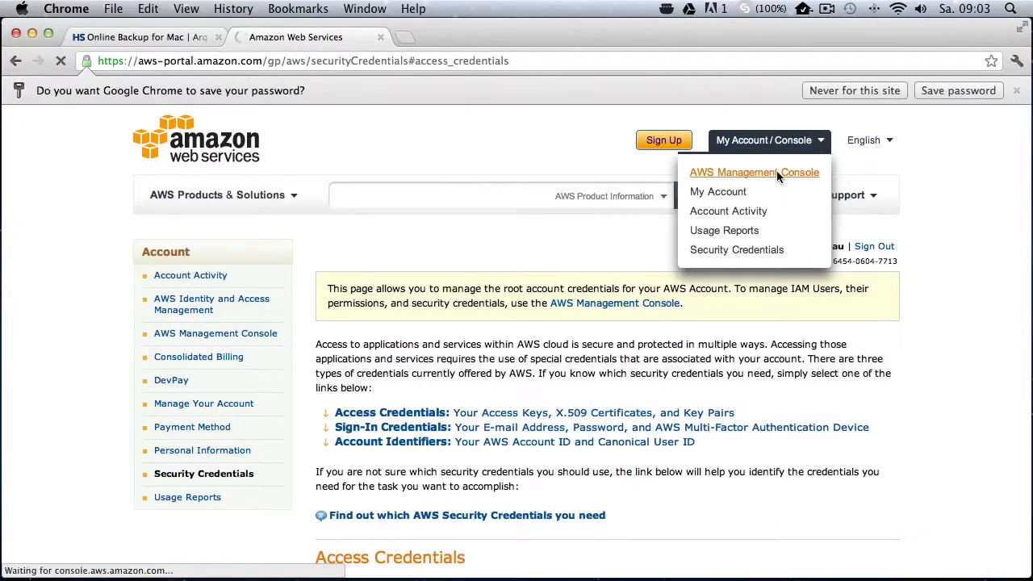
{"action": "left_click", "coordinate": [752, 171]}
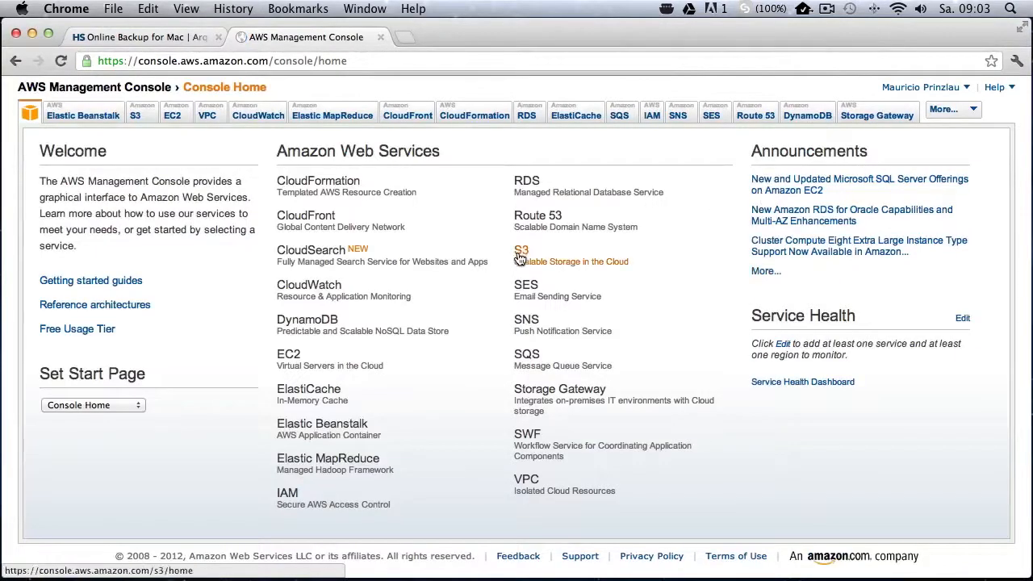
{"action": "mouse_move", "coordinate": [145, 127]}
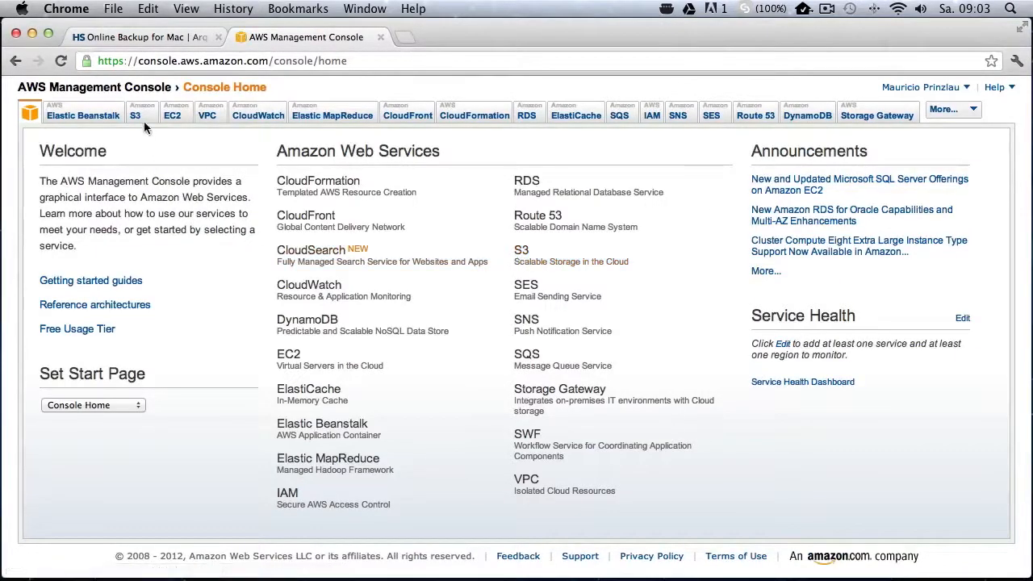
{"action": "left_click", "coordinate": [136, 109]}
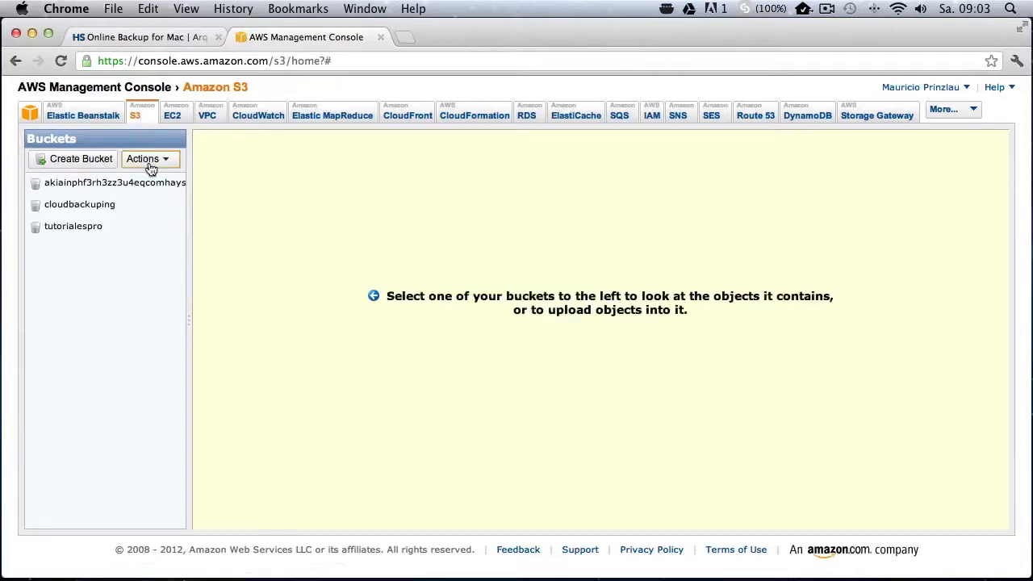
Browse the haystacksoftwarearq bucket down through the computer UUID folder into its objects folder of hashed files
{"action": "left_click", "coordinate": [113, 182]}
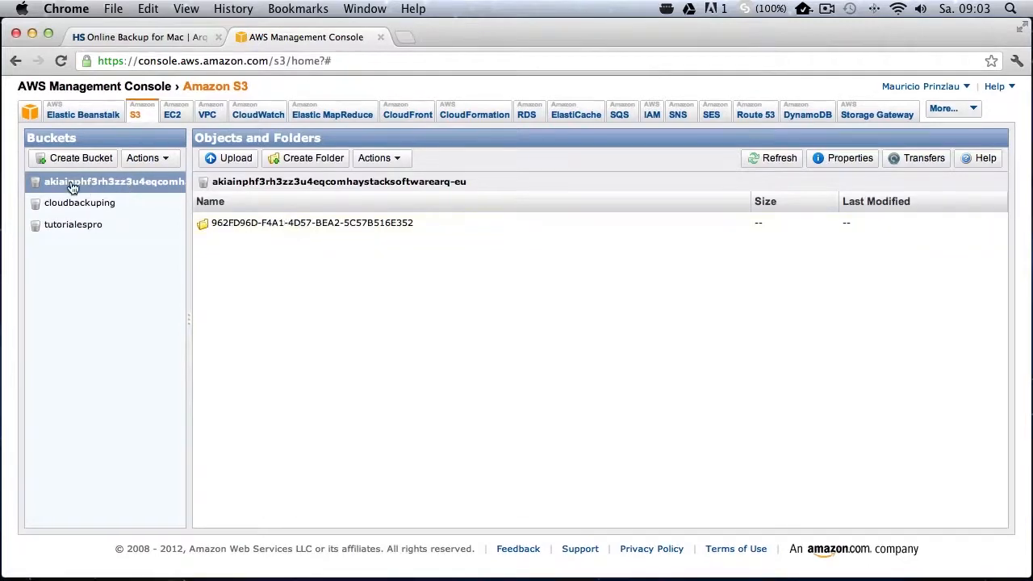
{"action": "mouse_move", "coordinate": [77, 182]}
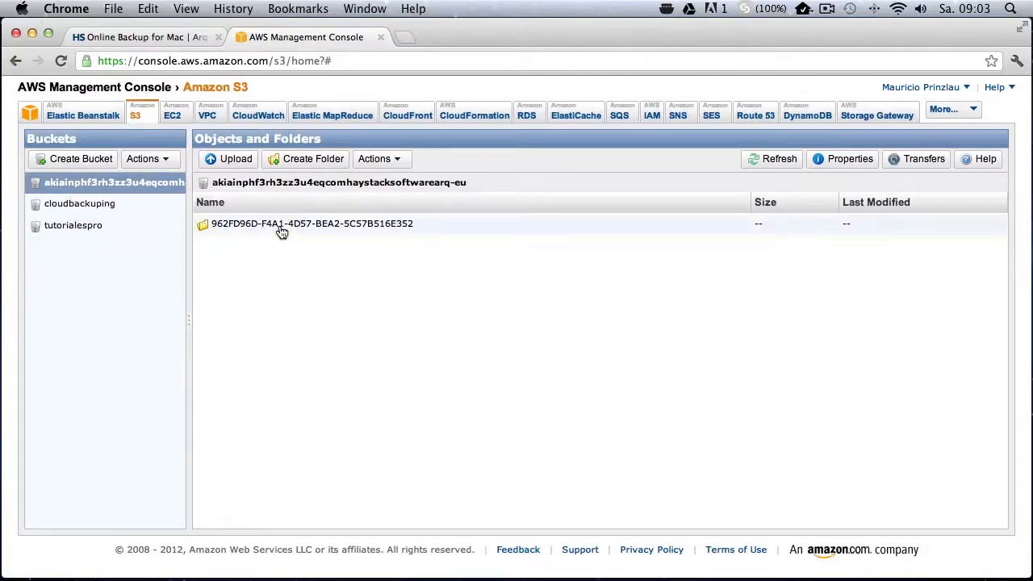
{"action": "double_click", "coordinate": [310, 222]}
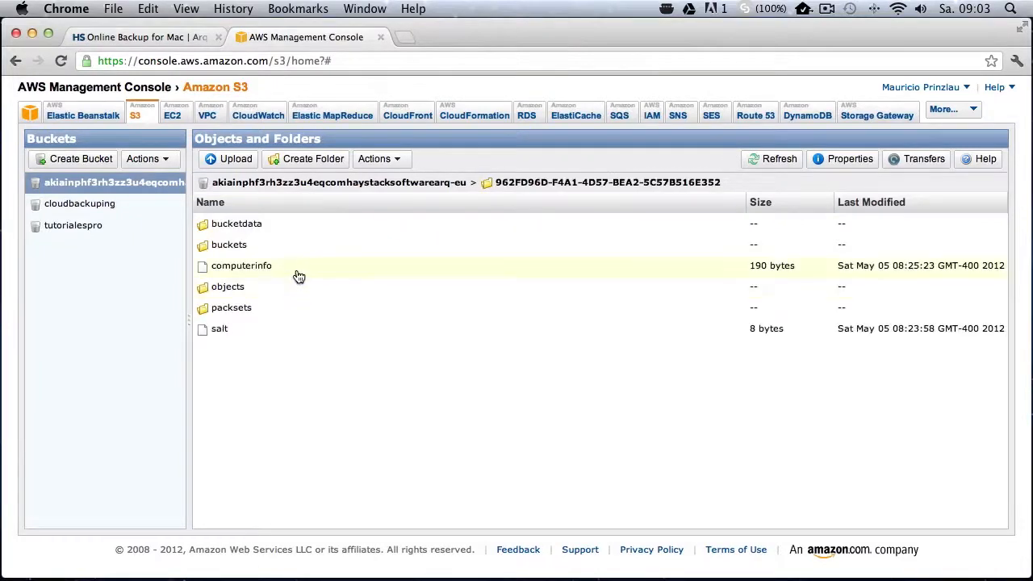
{"action": "mouse_move", "coordinate": [227, 288]}
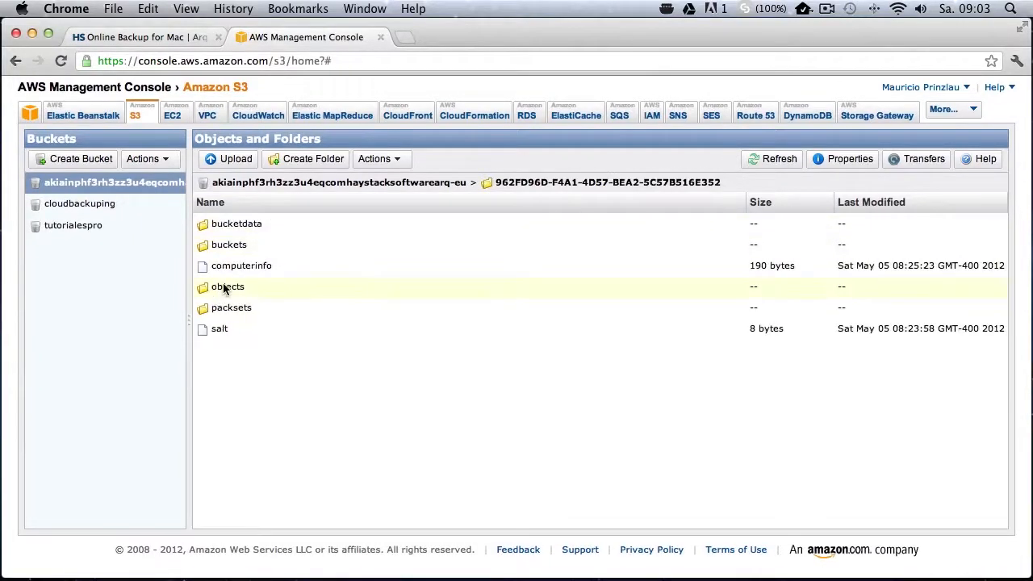
{"action": "double_click", "coordinate": [227, 287]}
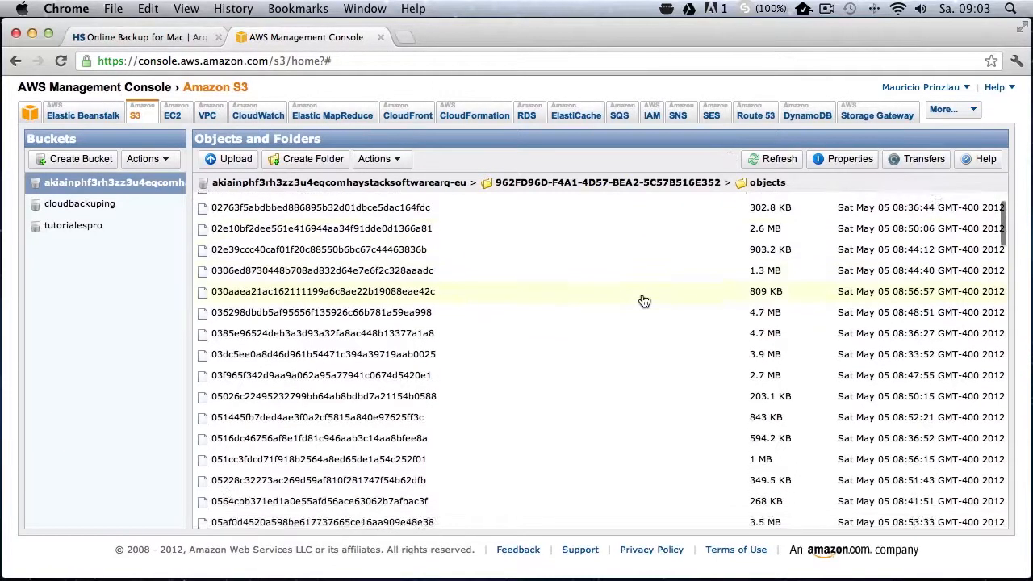
{"action": "scroll", "scroll_direction": "down", "scroll_amount": 3}
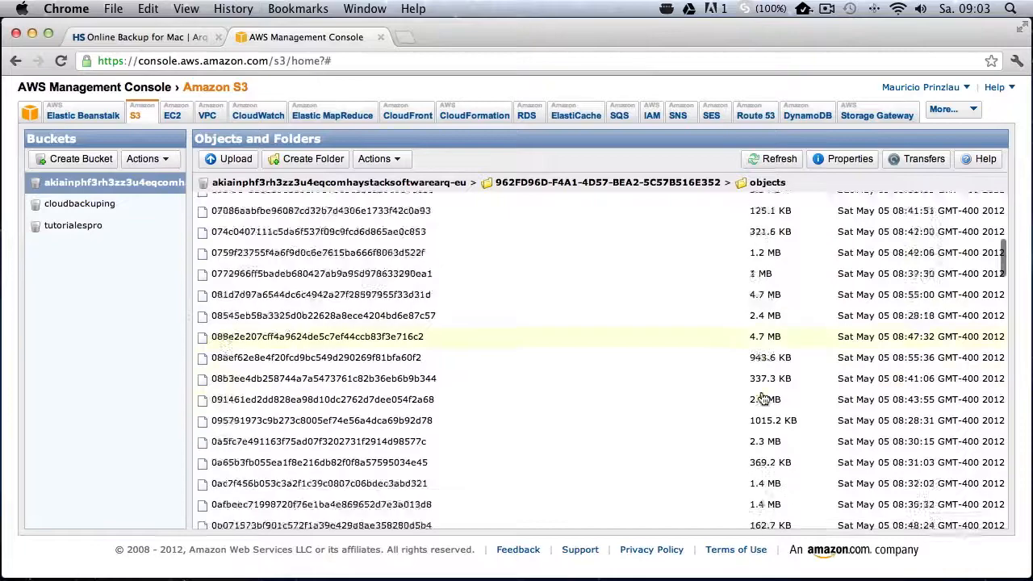
{"action": "scroll", "scroll_direction": "down", "scroll_amount": 3}
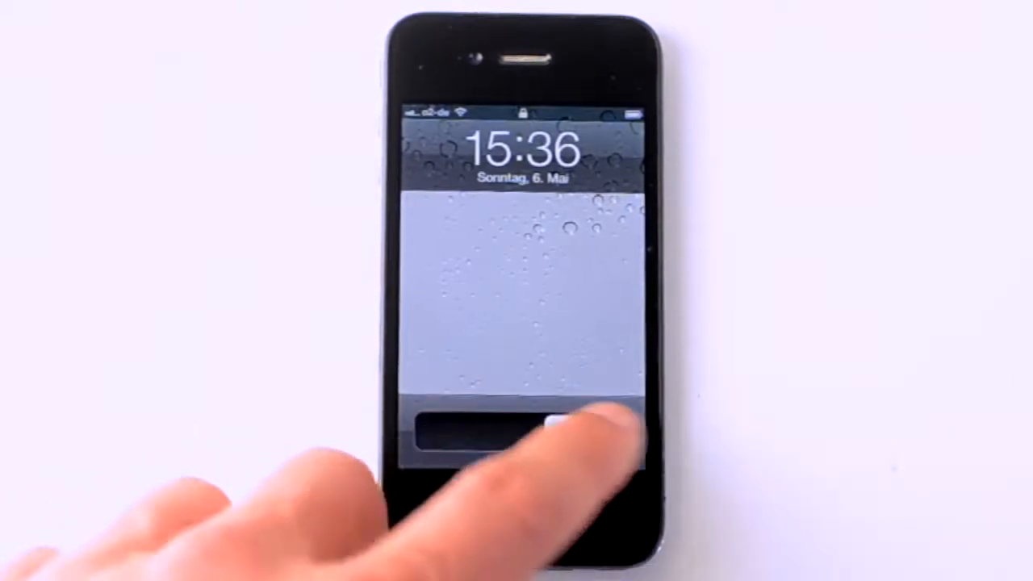
Unlock the iPhone and choose 'Get Credentials from Arq' on the S3 key screen
{"action": "left_click_drag", "start_coordinate": [452, 433], "coordinate": [637, 433]}
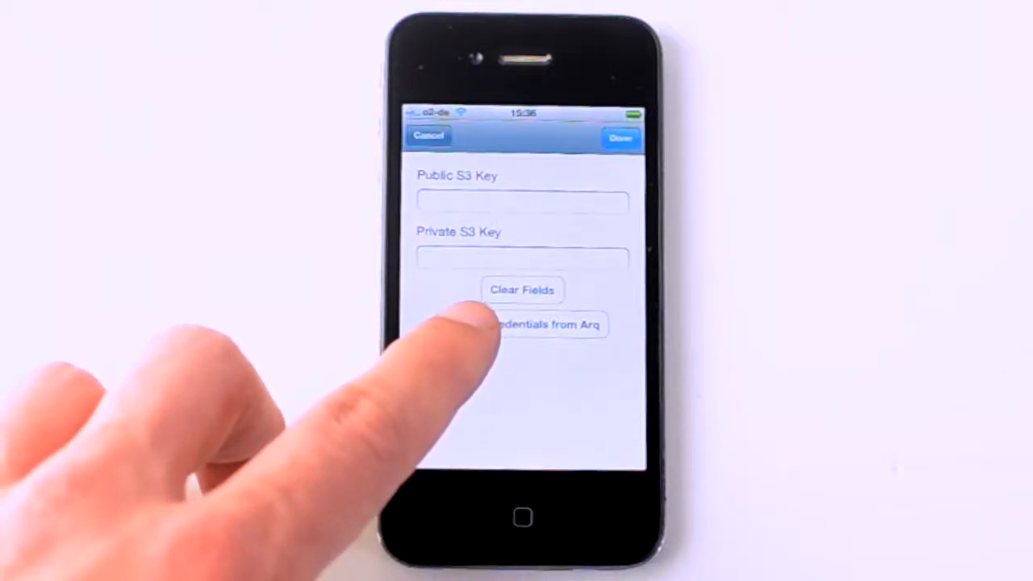
{"action": "left_click", "coordinate": [547, 324]}
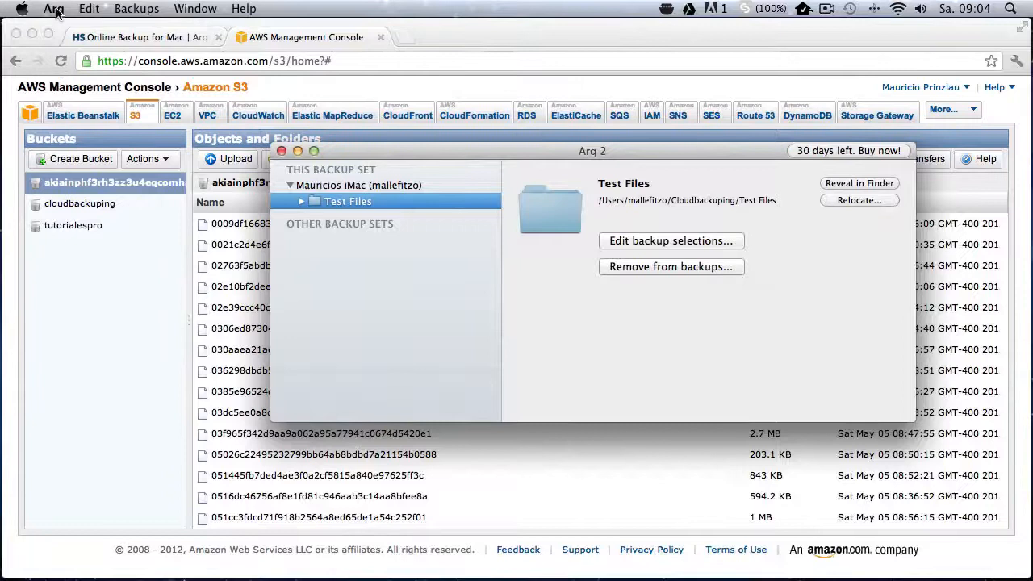
Choose 'Send Credentials to iOS Device…' from the Arq menu on the Mac
{"action": "left_click", "coordinate": [53, 10]}
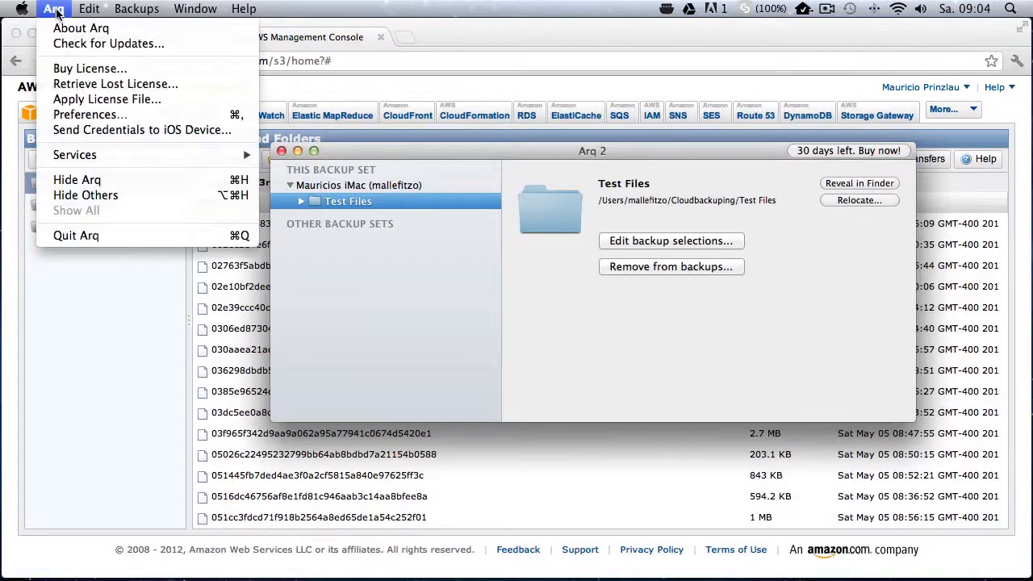
{"action": "mouse_move", "coordinate": [142, 129]}
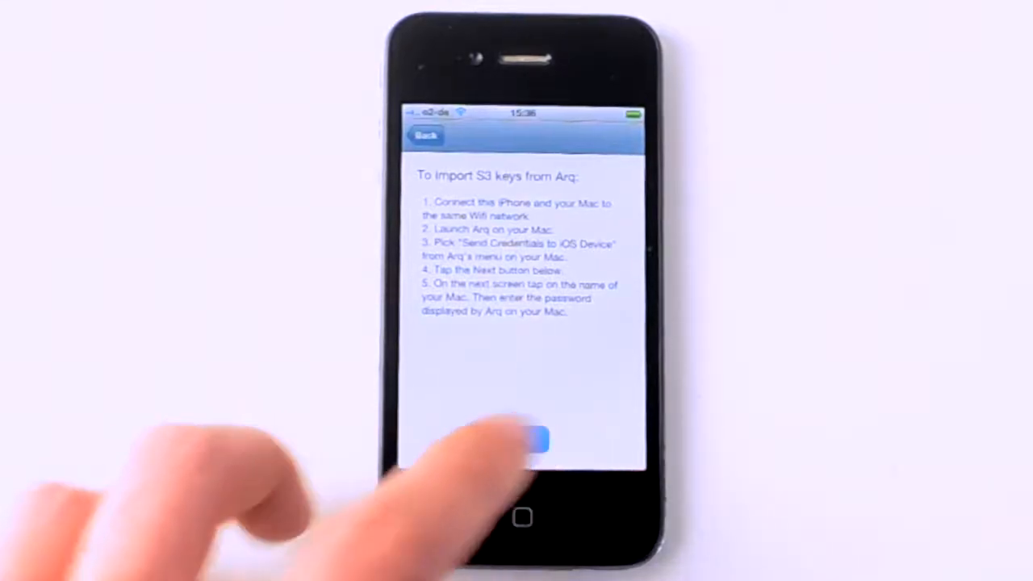
Enter Arq's 7-digit password on the iPhone and confirm to import the S3 credentials
{"action": "left_click", "coordinate": [523, 439]}
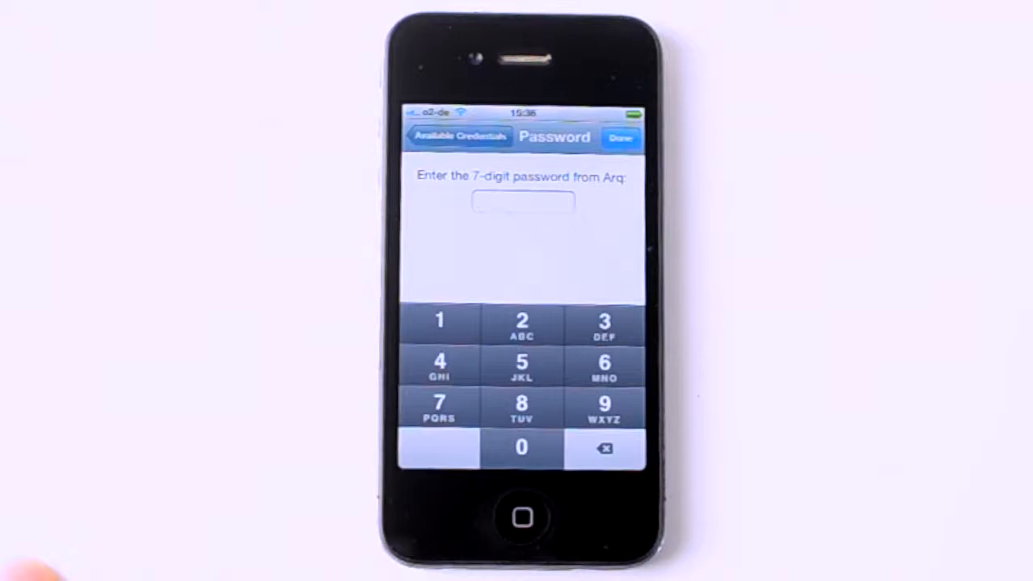
{"action": "left_click", "coordinate": [521, 449]}
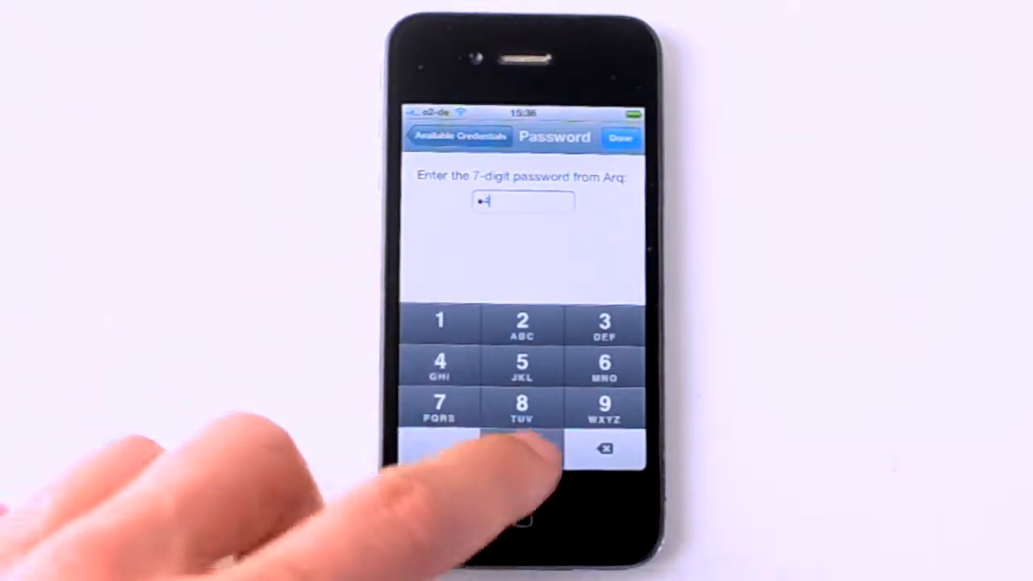
{"action": "left_click", "coordinate": [521, 447]}
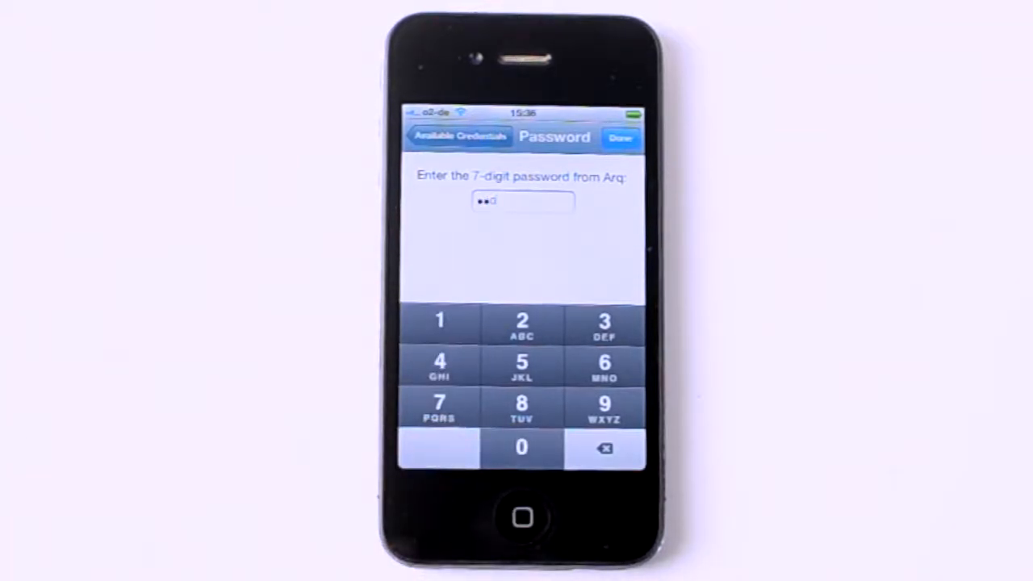
{"action": "left_click", "coordinate": [439, 407]}
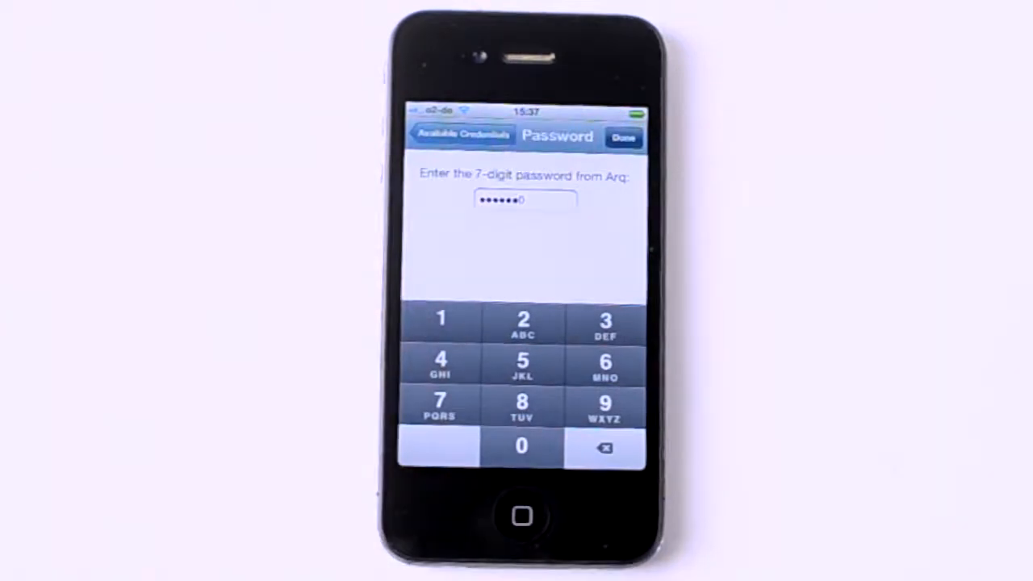
{"action": "left_click", "coordinate": [623, 137]}
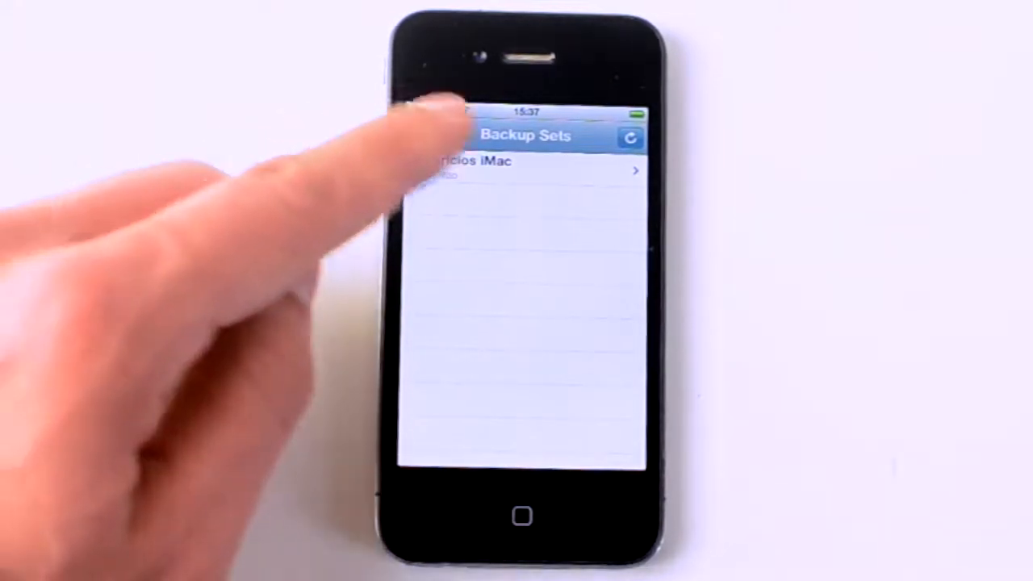
Open the iMac's backup set in the Arq viewer
{"action": "left_click", "coordinate": [525, 165]}
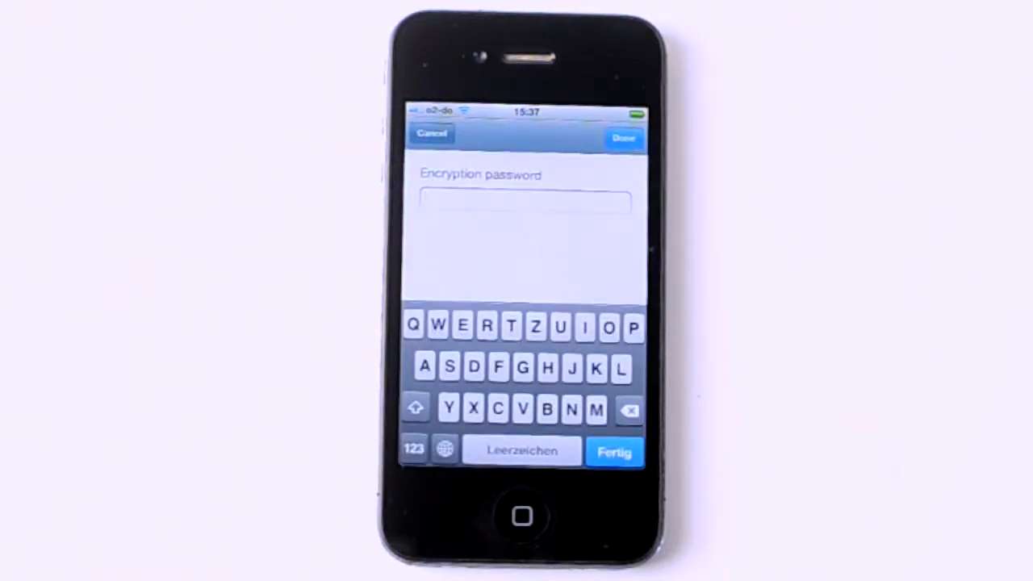
Enter the encryption password to unlock the Test Files backup from 05.05.2012 14:57
{"action": "left_click", "coordinate": [524, 201]}
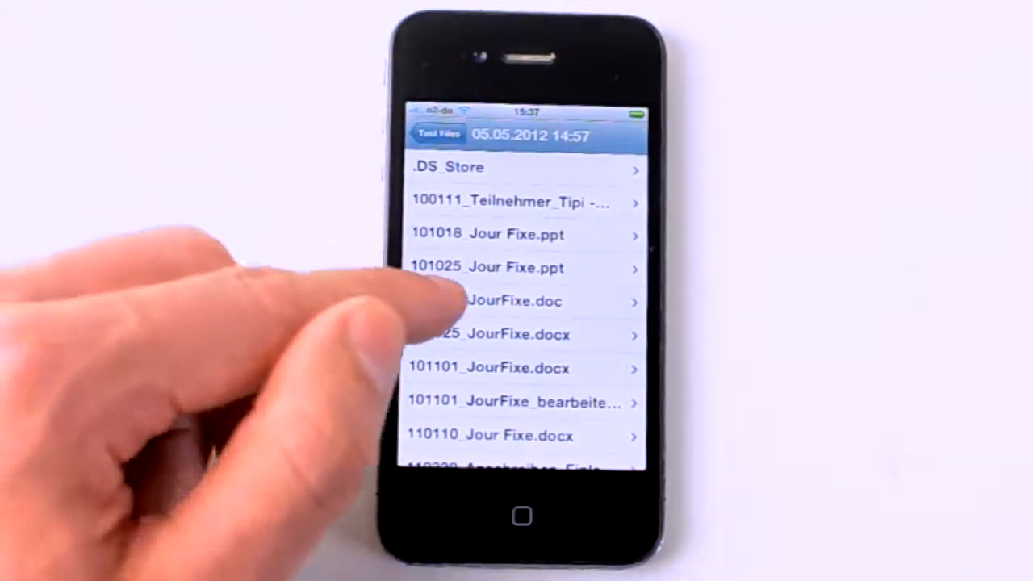
Preview the 101025_JourFixe.doc document from the backup and scroll through it
{"action": "left_click", "coordinate": [513, 300]}
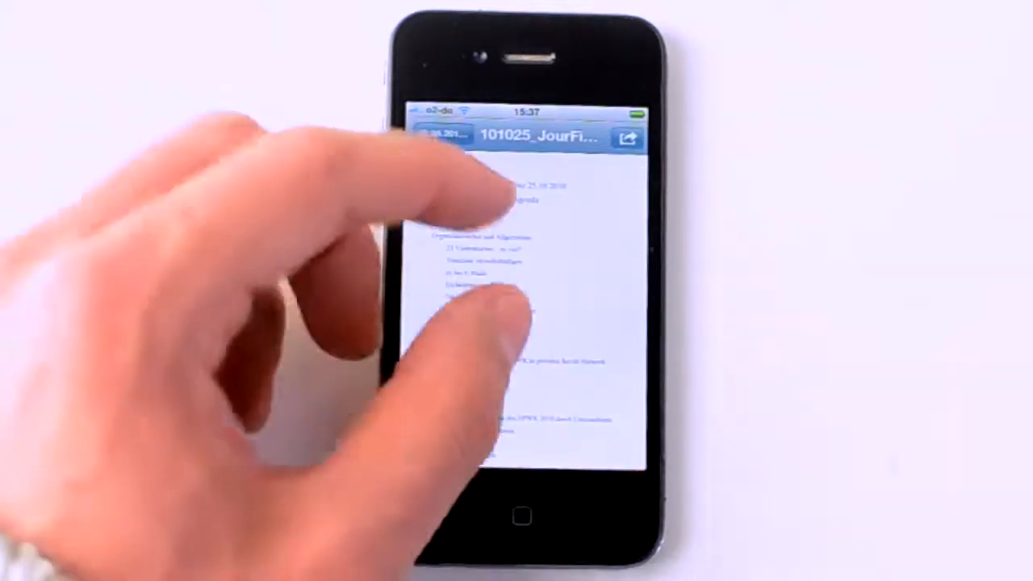
{"action": "scroll", "scroll_direction": "down", "scroll_amount": 3}
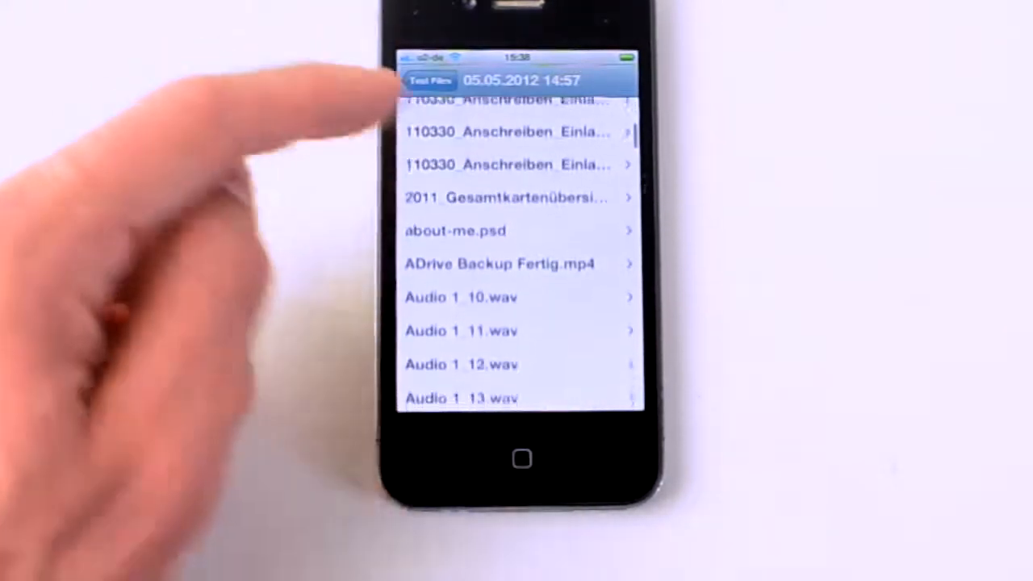
{"action": "scroll", "scroll_direction": "down", "scroll_amount": 3}
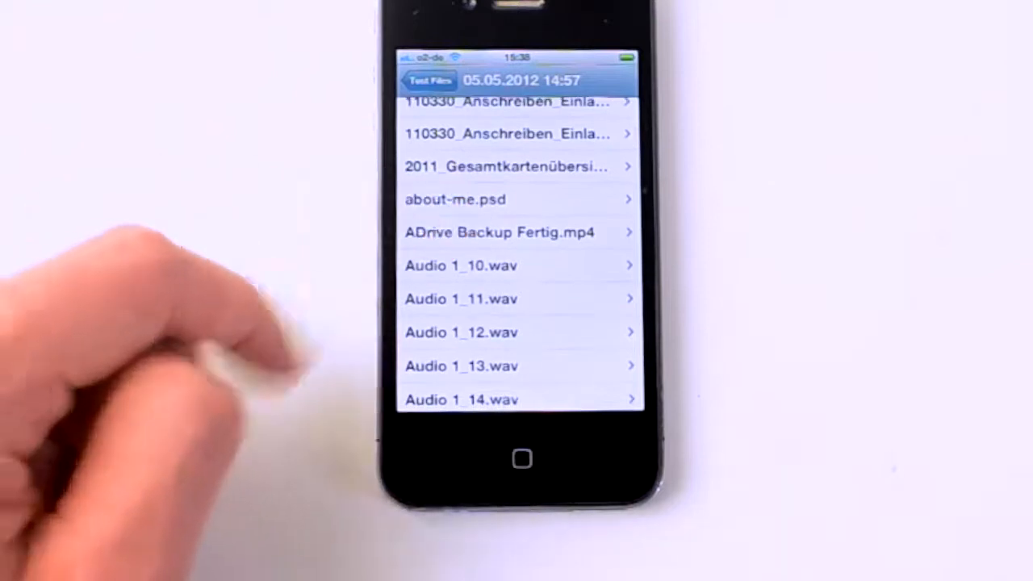
{"action": "left_click", "coordinate": [500, 233]}
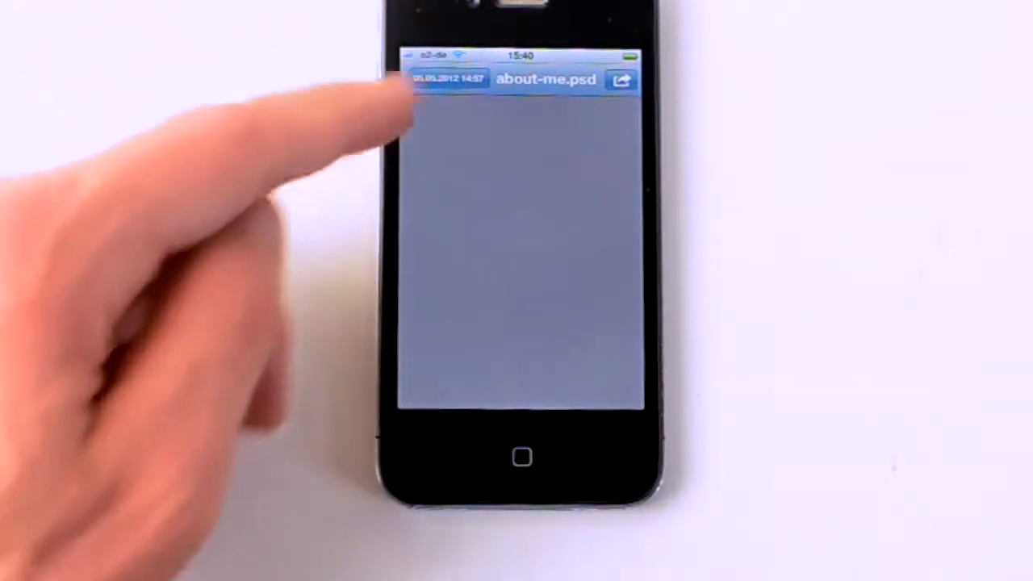
{"action": "left_click", "coordinate": [444, 77]}
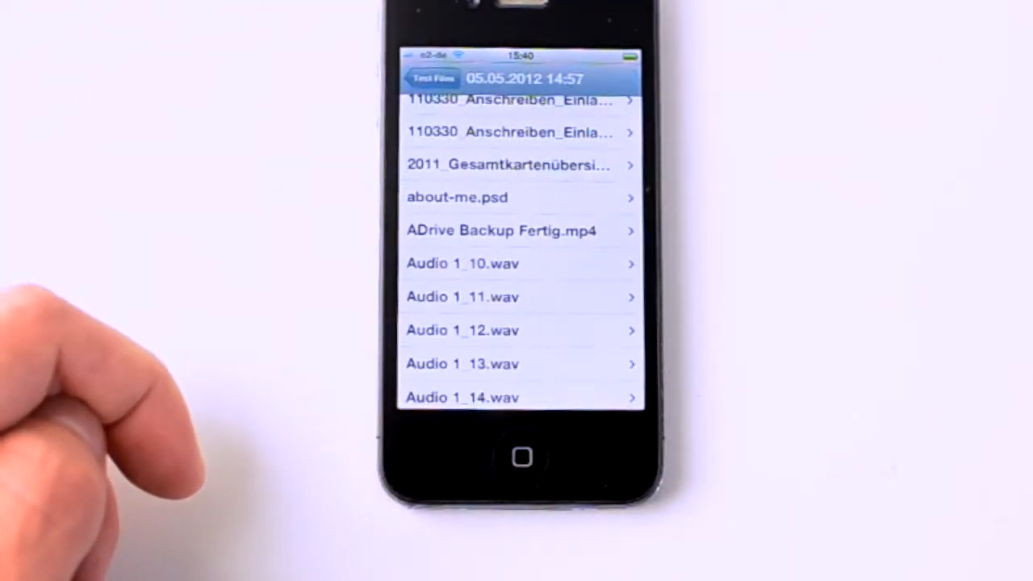